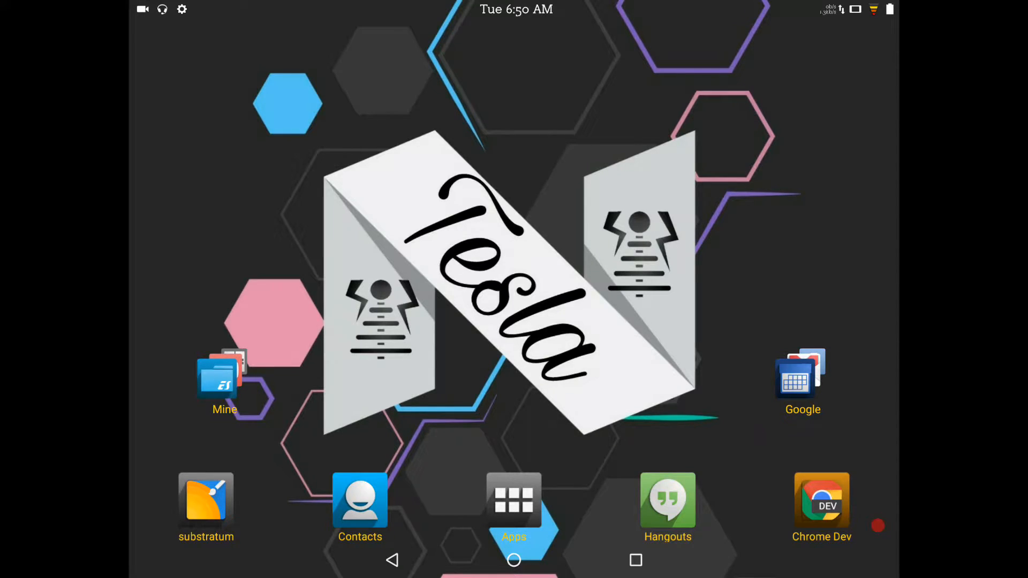
- Launch Substratum from the home screen and browse its installed theme list down to Divinity Theme
left_click(513, 501)
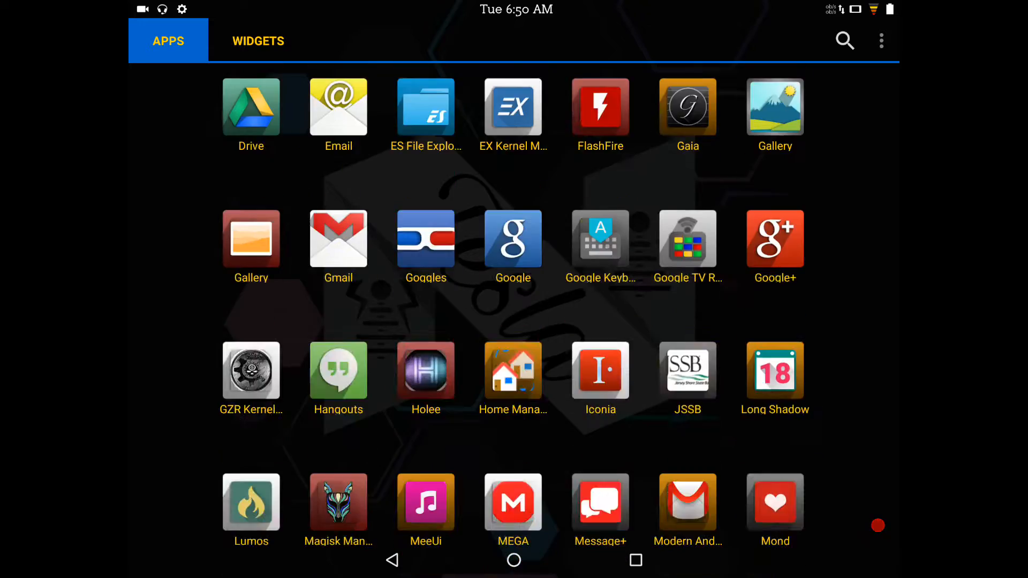
left_click(513, 560)
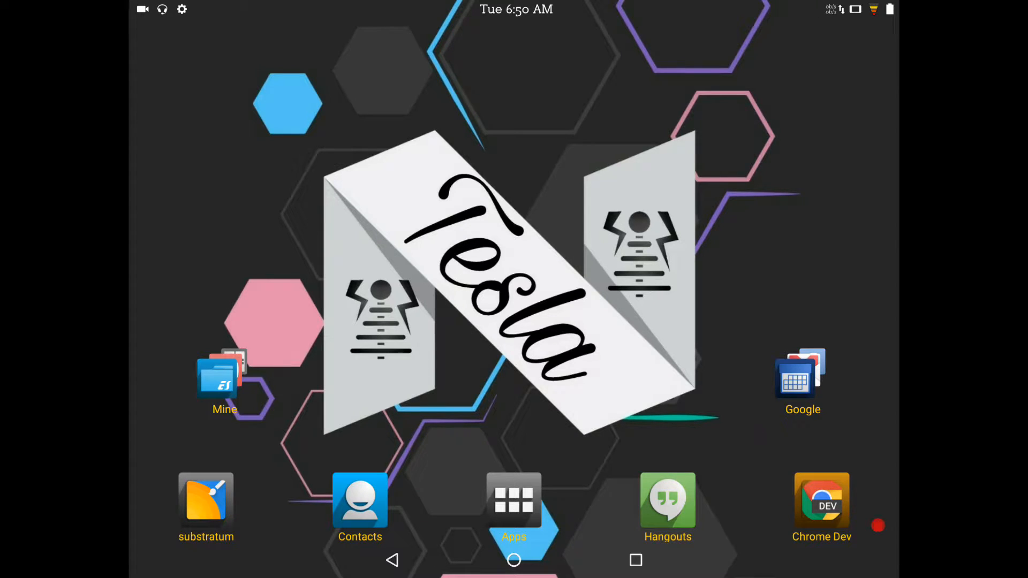
left_click(206, 500)
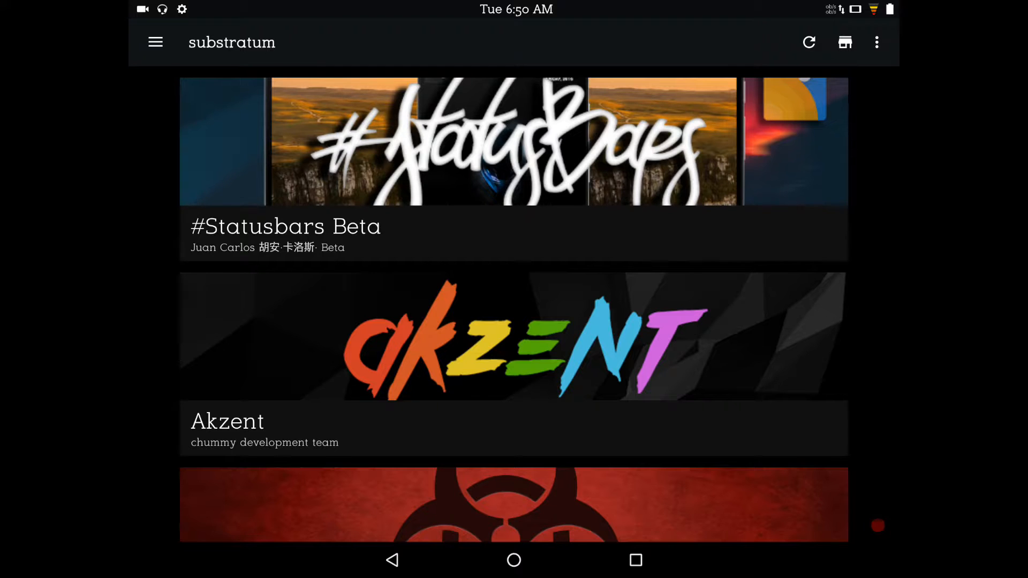
scroll("down", 3)
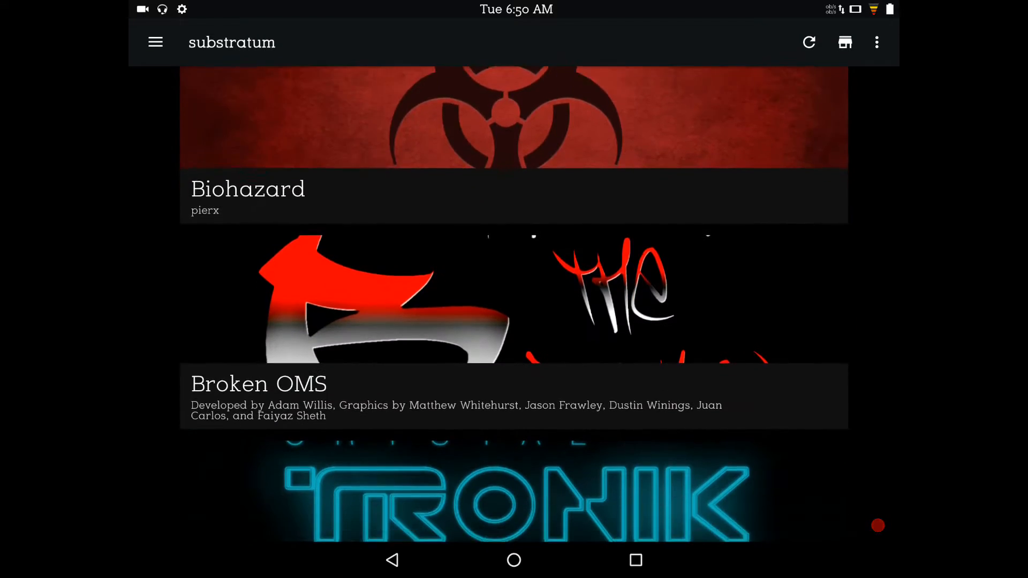
scroll("down", 3)
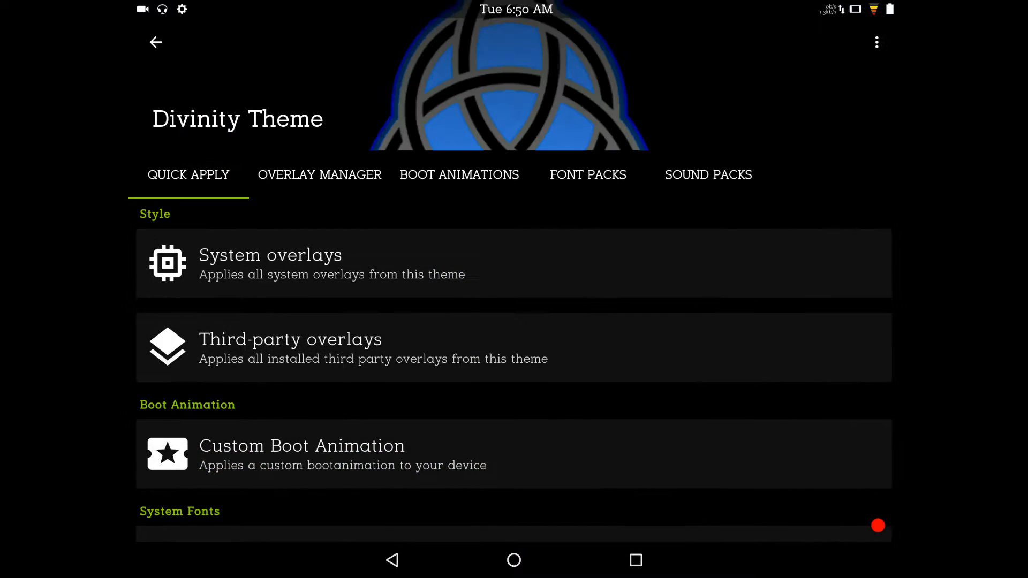
- View Divinity Theme's overlay manager, boot animations and sound packs sections, then leave the theme
left_click(319, 175)
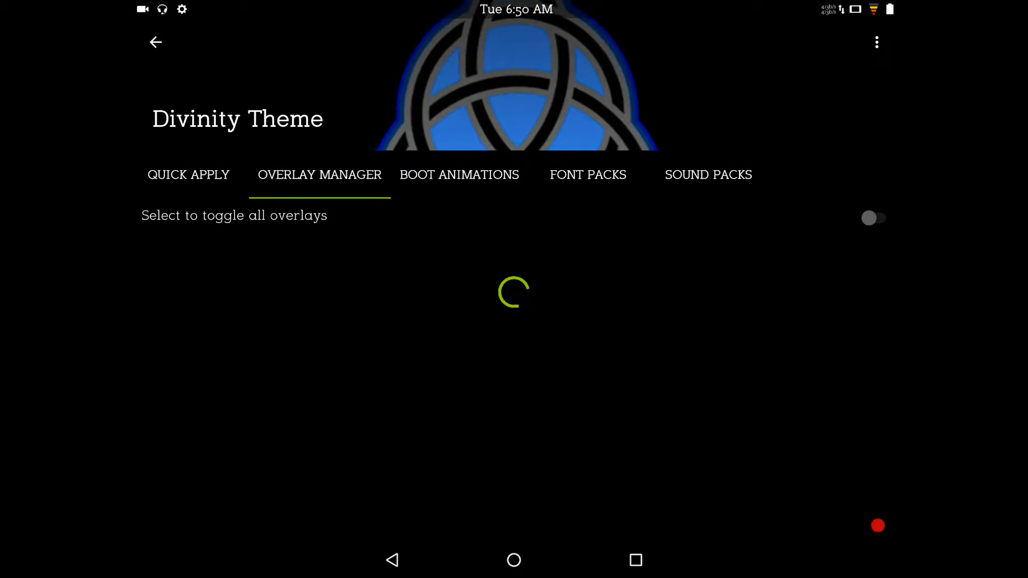
left_click(460, 175)
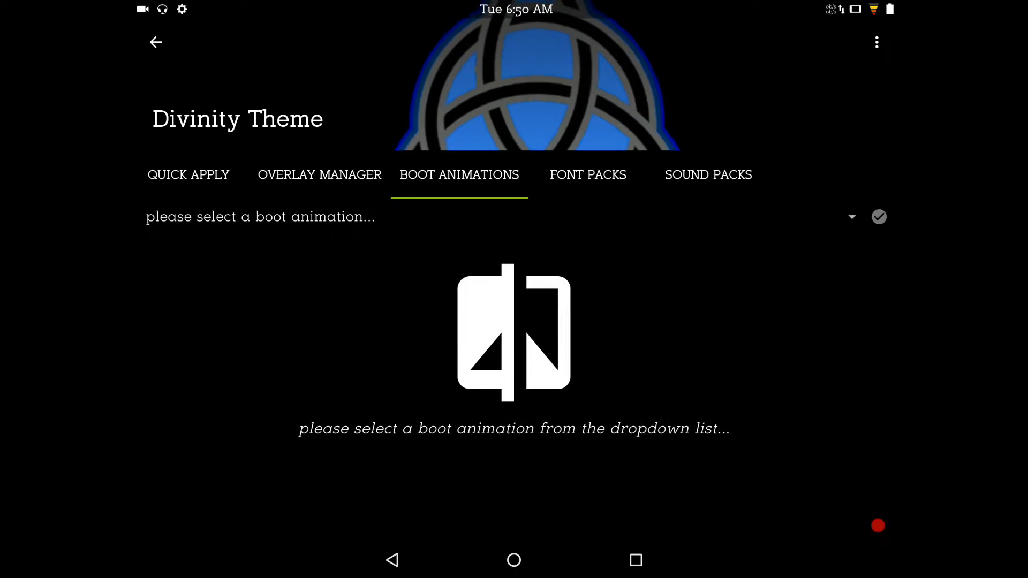
left_click(708, 175)
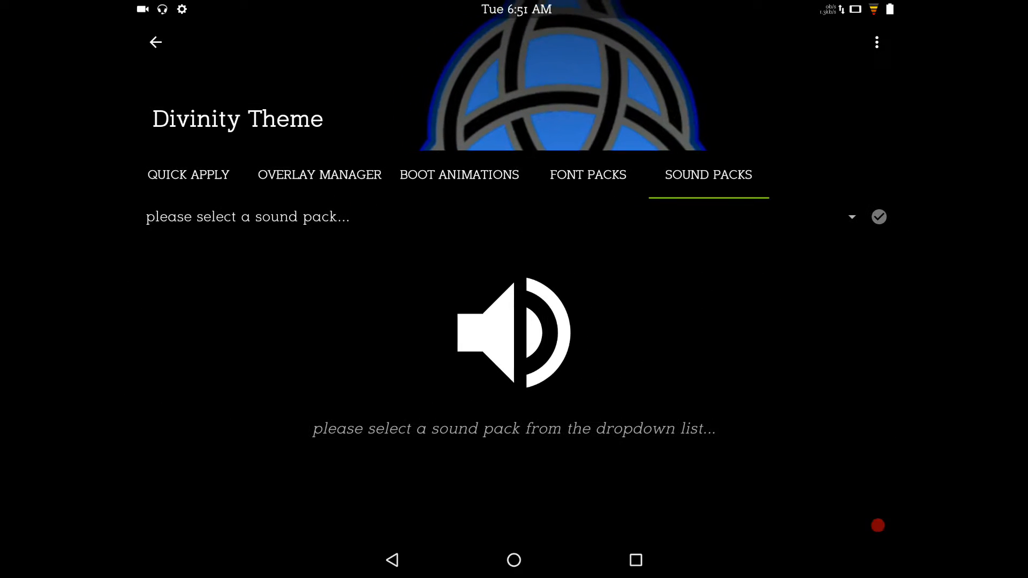
left_click(155, 42)
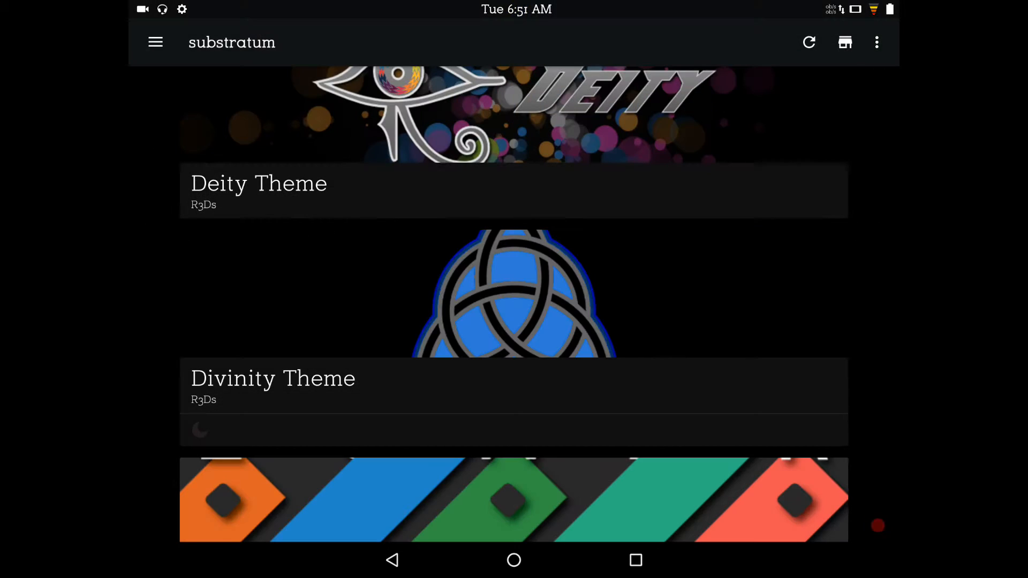
- Scroll down through the rest of the installed theme list
scroll("down", 3)
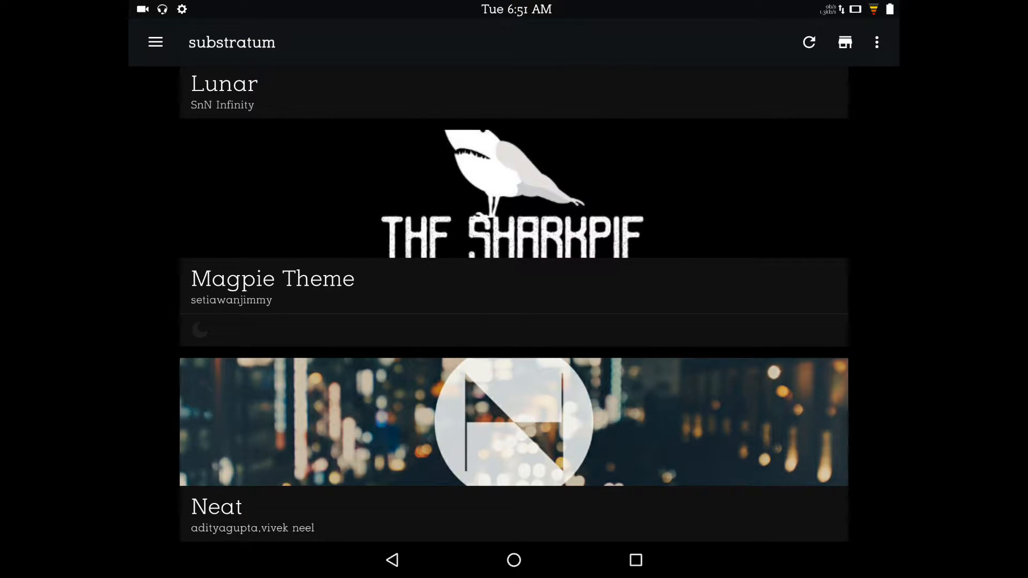
scroll("down", 3)
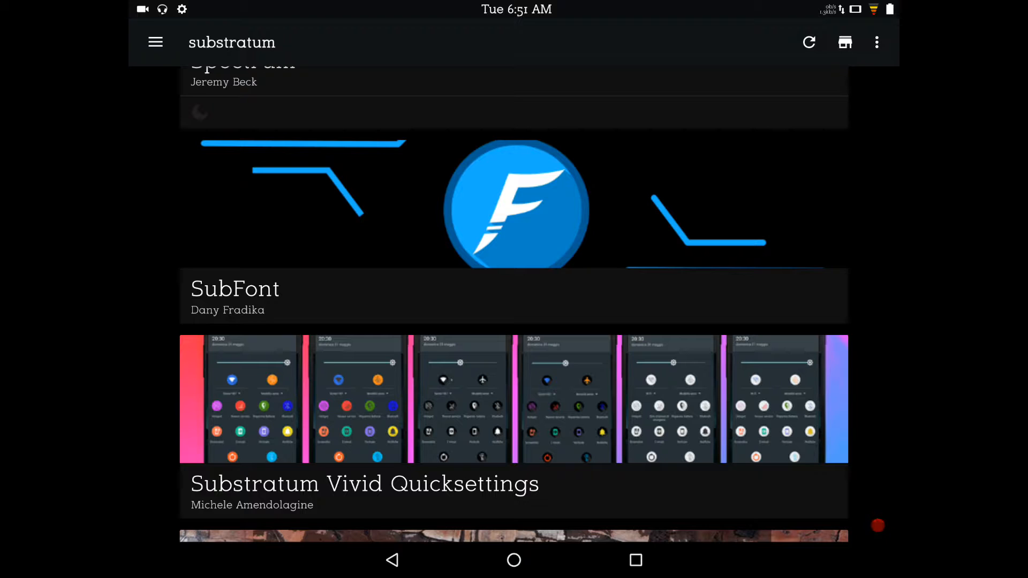
scroll("down", 3)
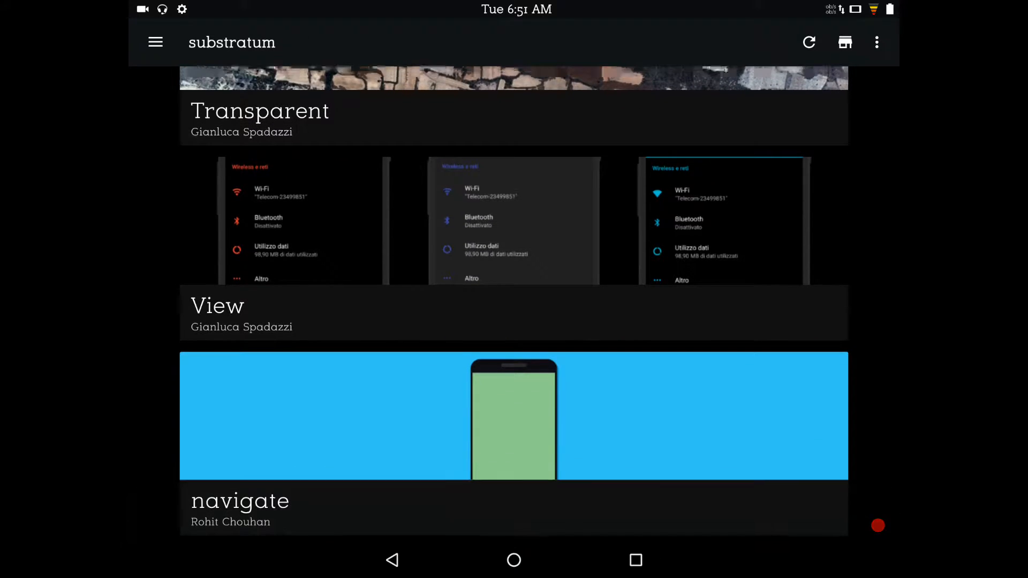
scroll("down", 3)
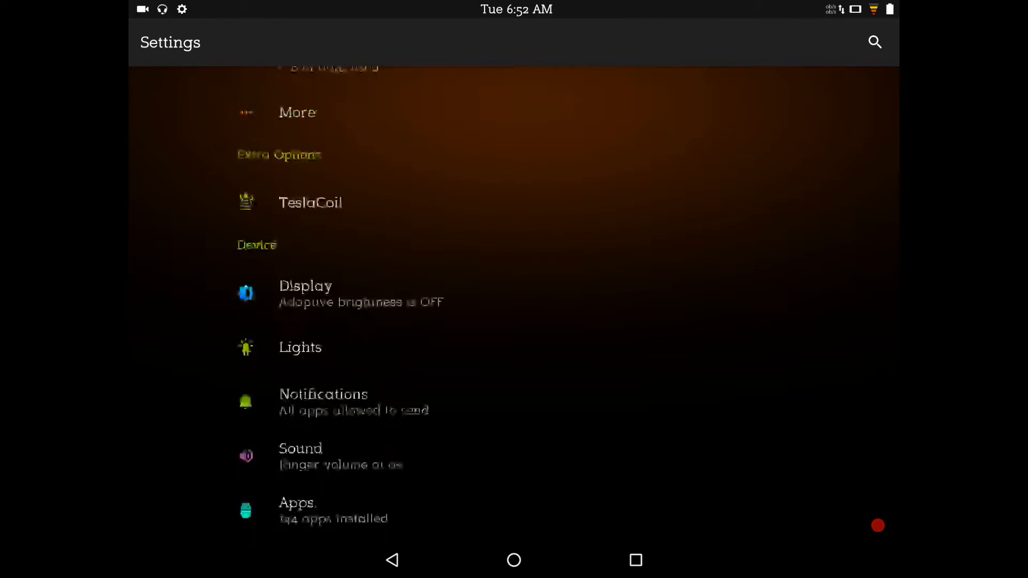
scroll("down", 3)
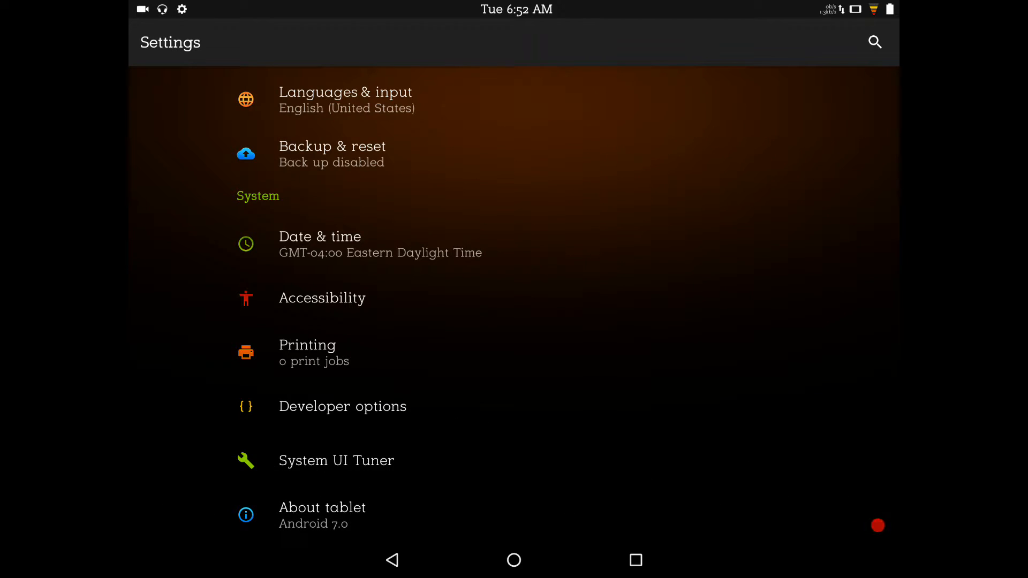
left_click(322, 507)
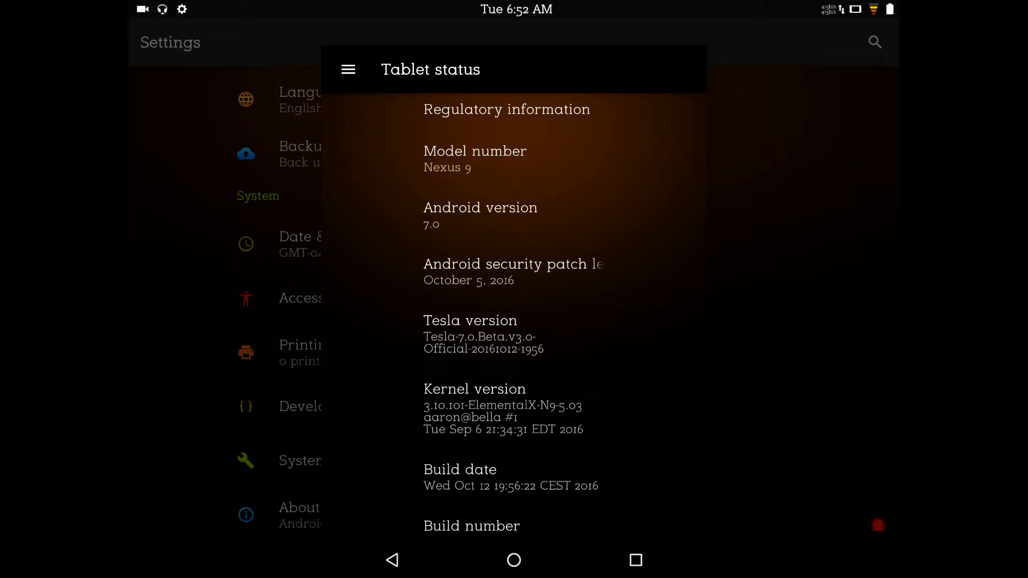
scroll("down", 3)
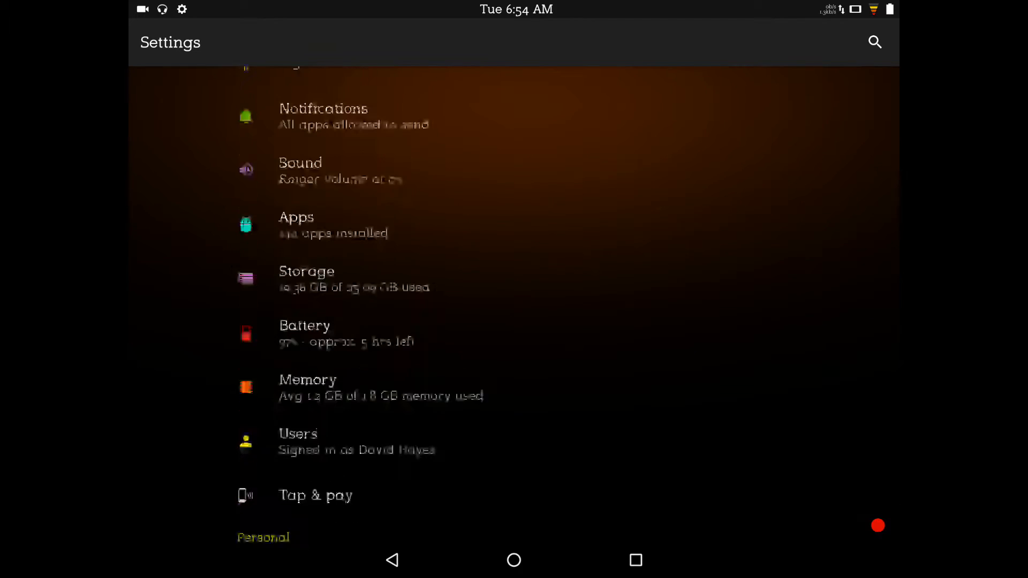
- Enter TeslaCoil from Extra Options, review the Power Menu entries, then show the Lockscreen section
scroll("down", 3)
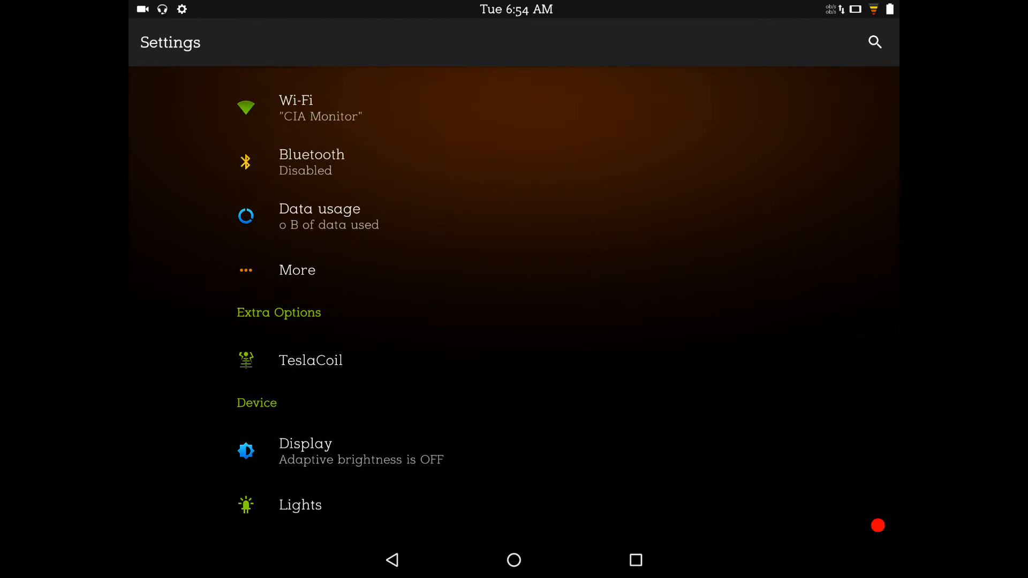
left_click(311, 360)
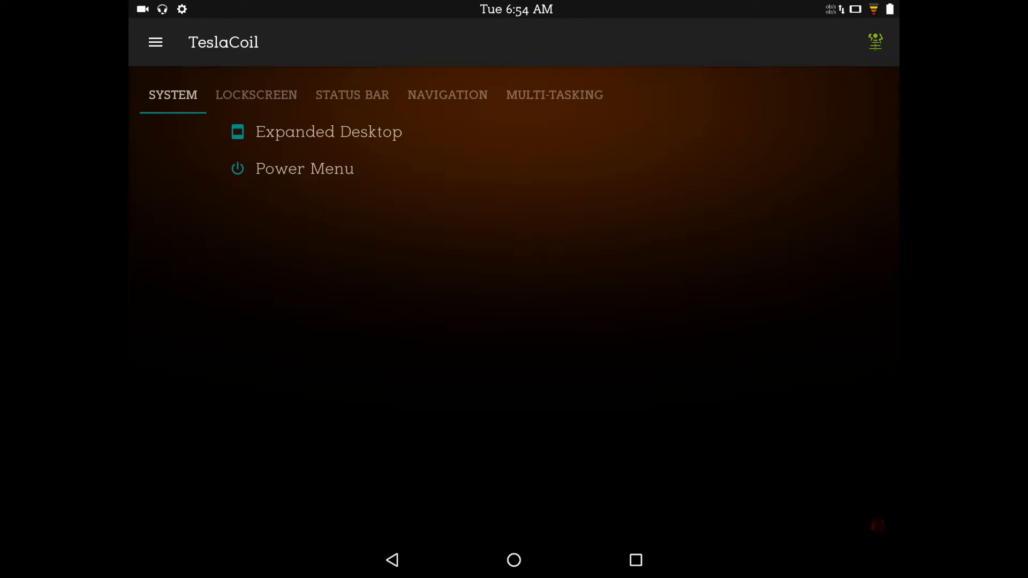
left_click(304, 169)
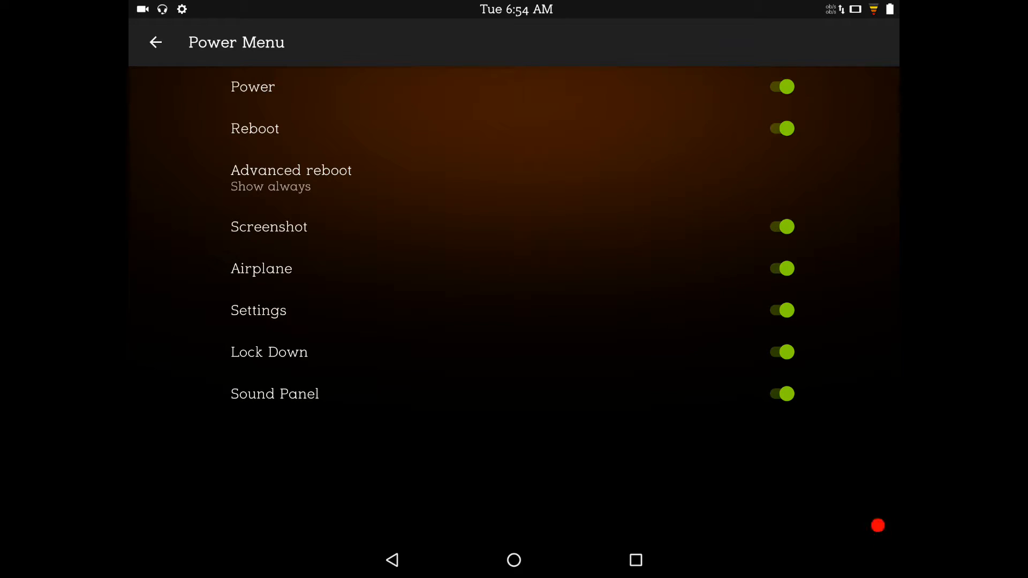
left_click(156, 42)
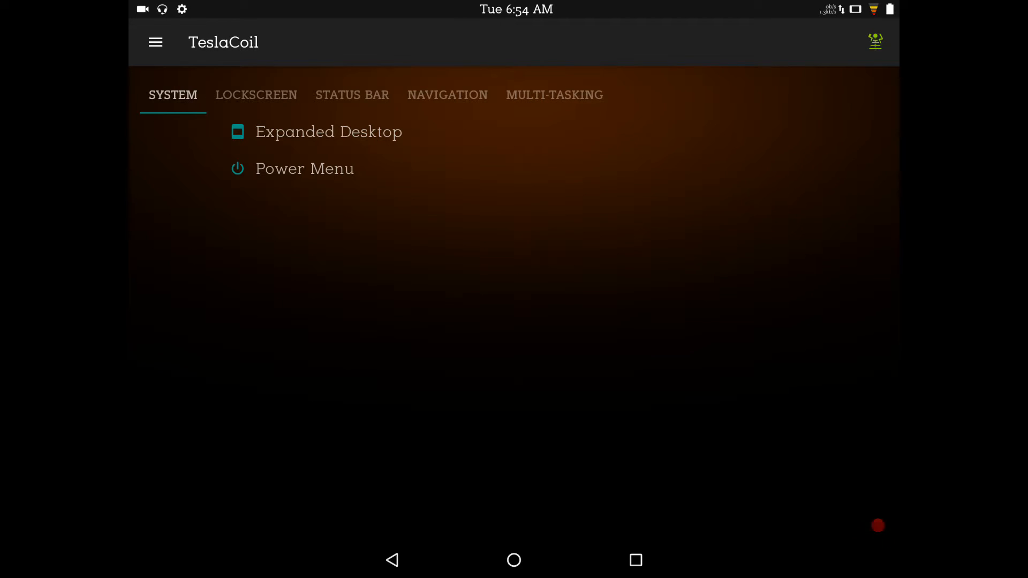
left_click(256, 95)
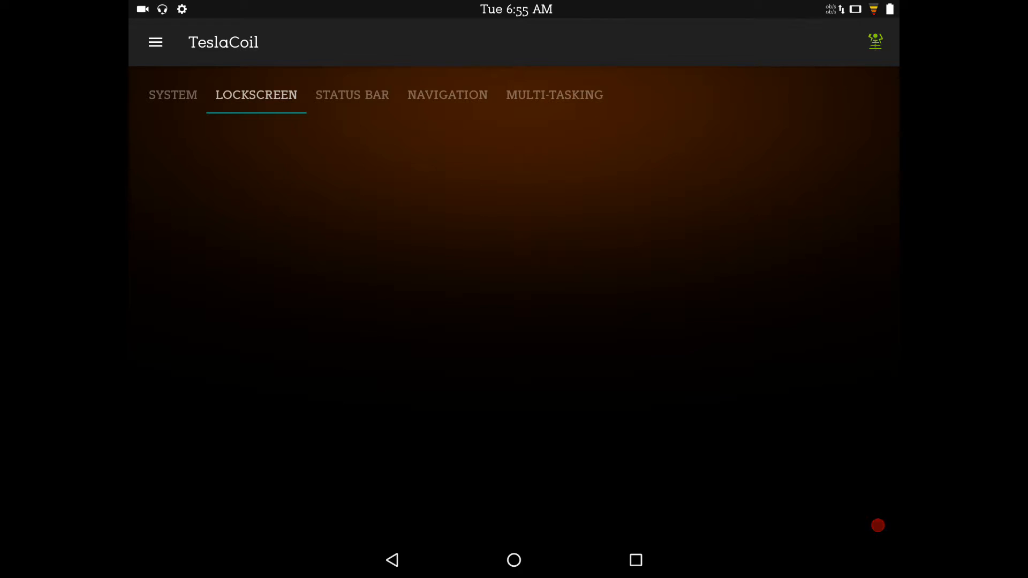
- In the Status Bar section, review the Clock settings and bring up the Quick settings options
left_click(352, 95)
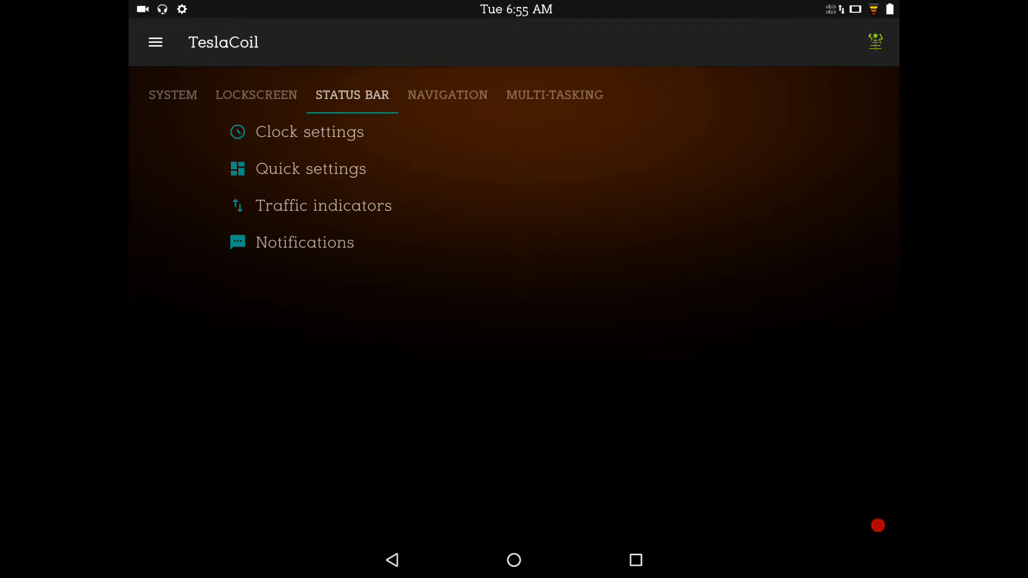
left_click(309, 132)
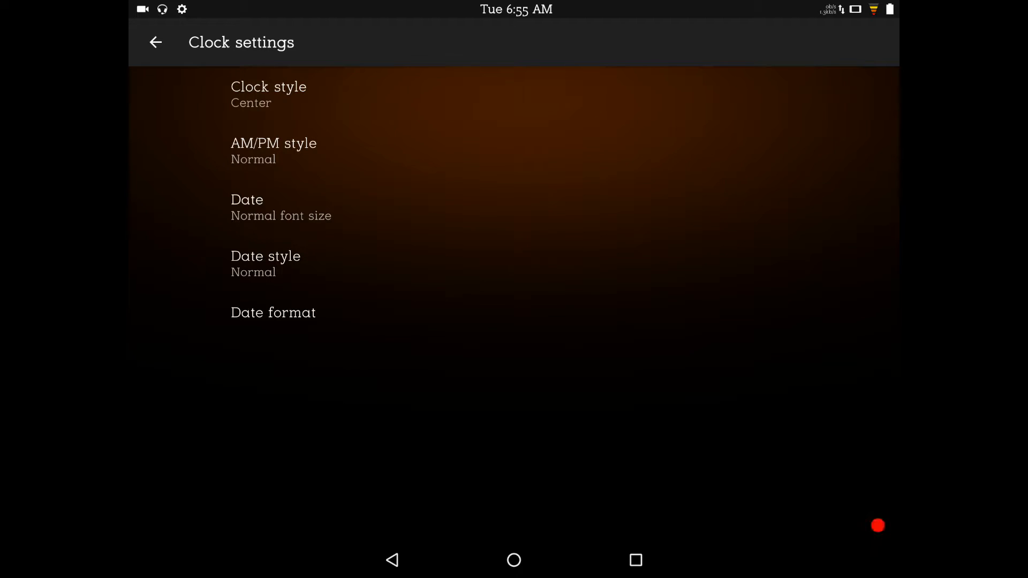
left_click(156, 41)
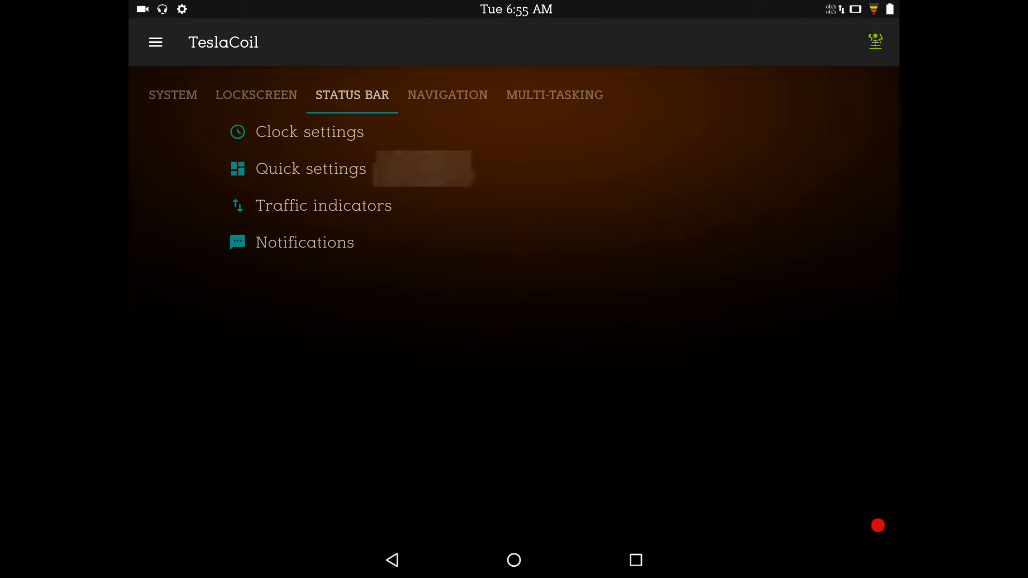
left_click(311, 168)
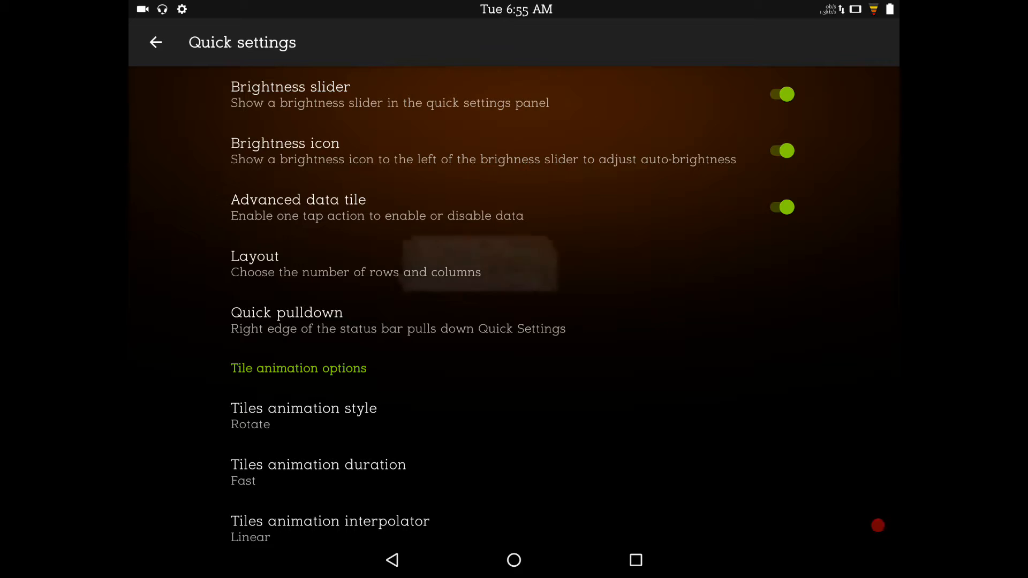
- Review the quick settings rows and columns layout, then move down the Quick settings options
left_click(255, 263)
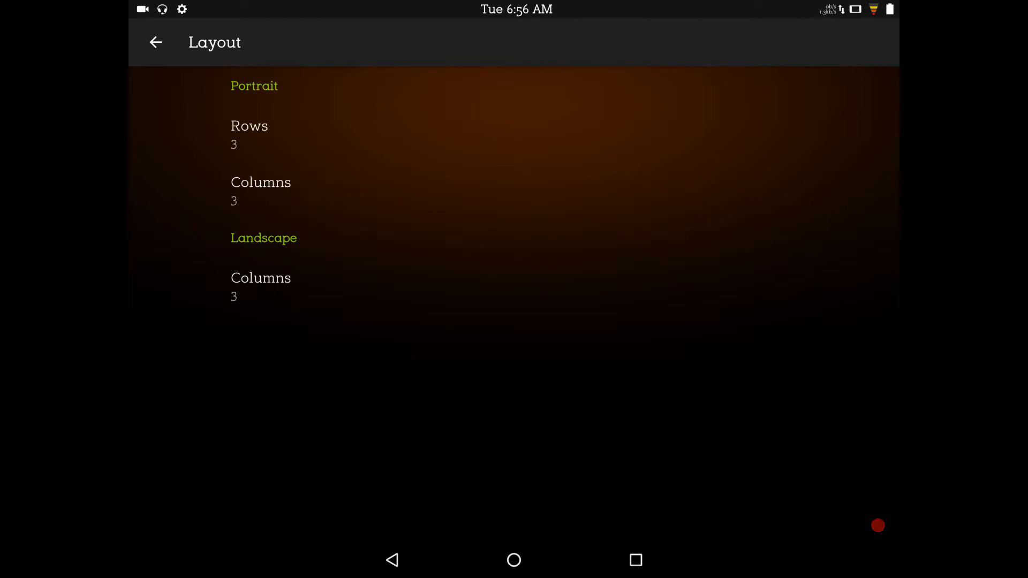
left_click(155, 42)
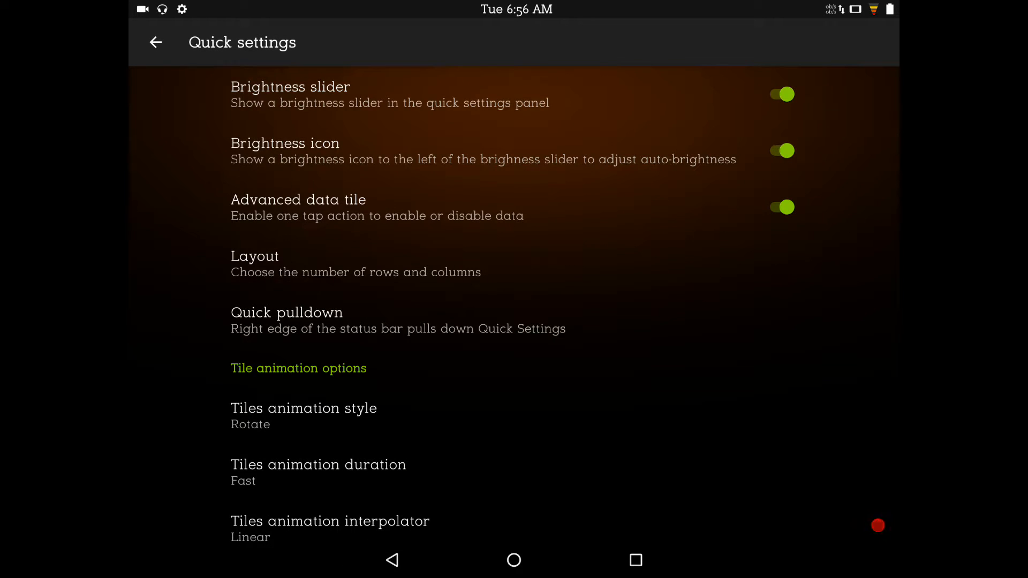
scroll("down", 3)
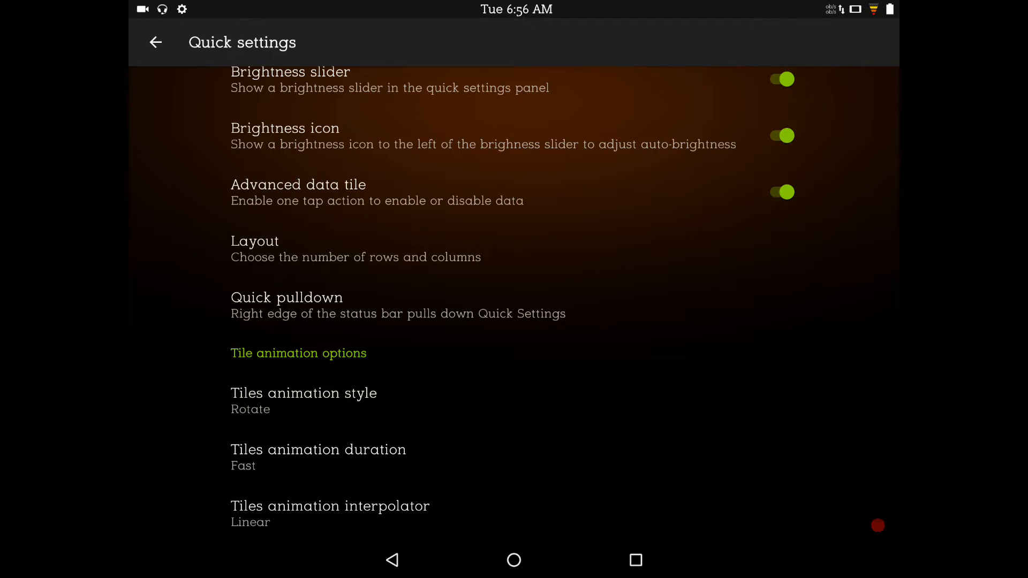
scroll("down", 3)
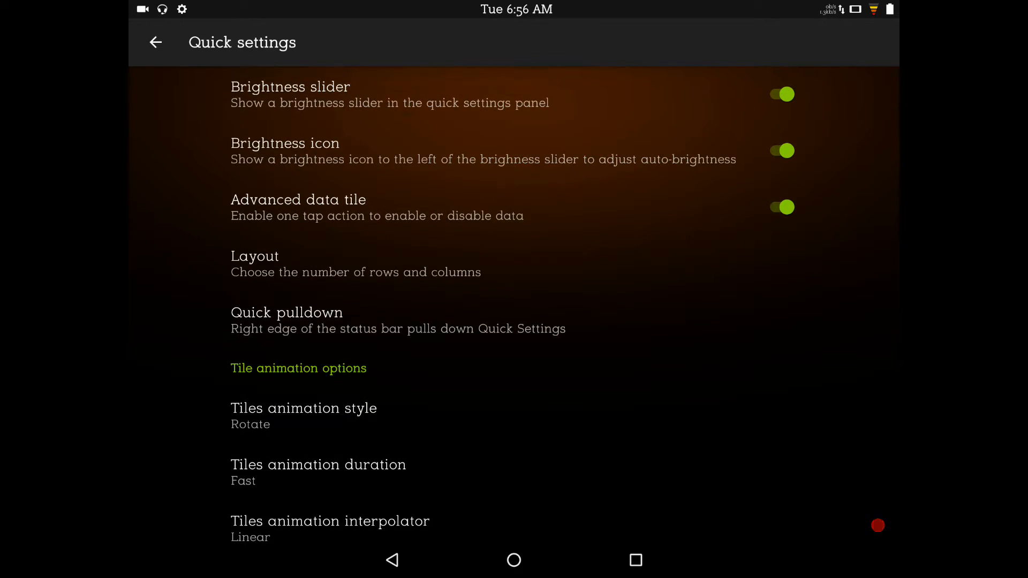
- Look at the tile animation style and interpolator choices, cancelling both unchanged
left_click(304, 408)
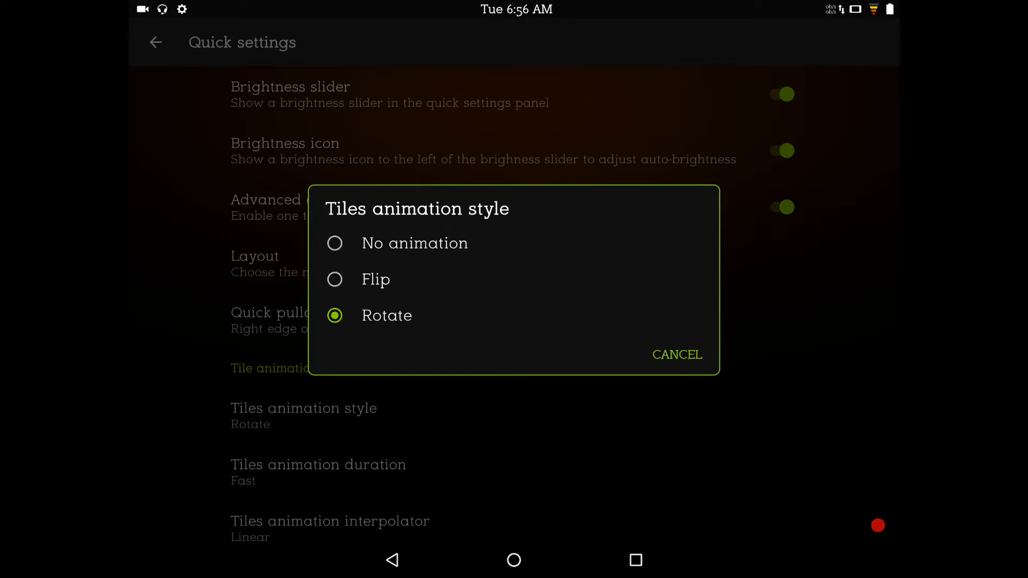
left_click(677, 354)
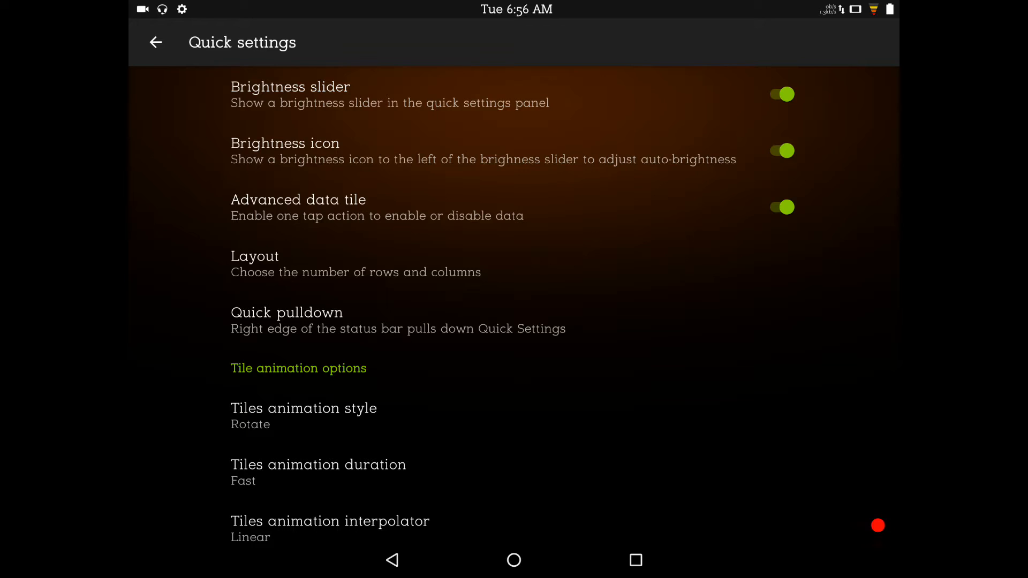
left_click(331, 529)
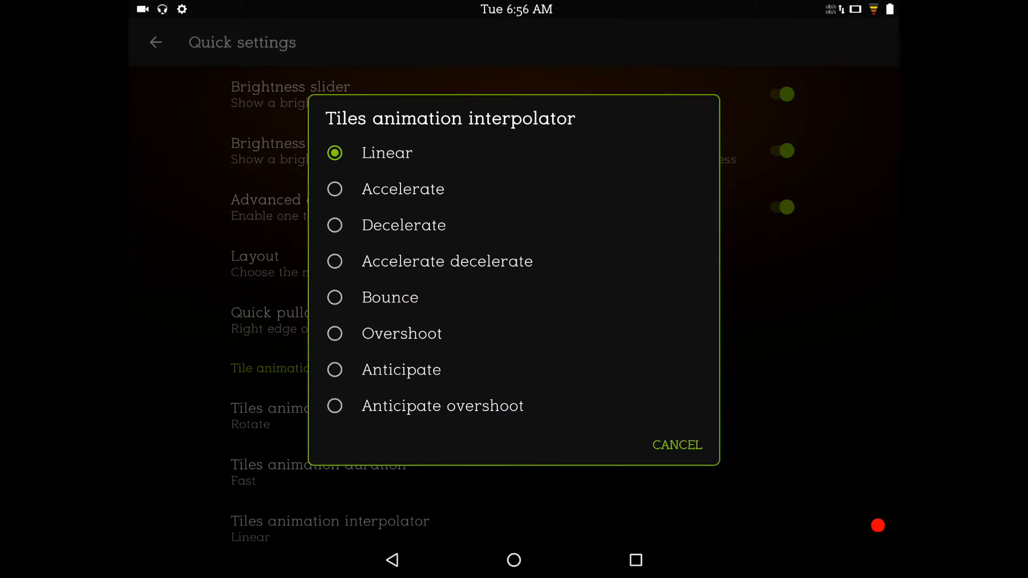
left_click(677, 445)
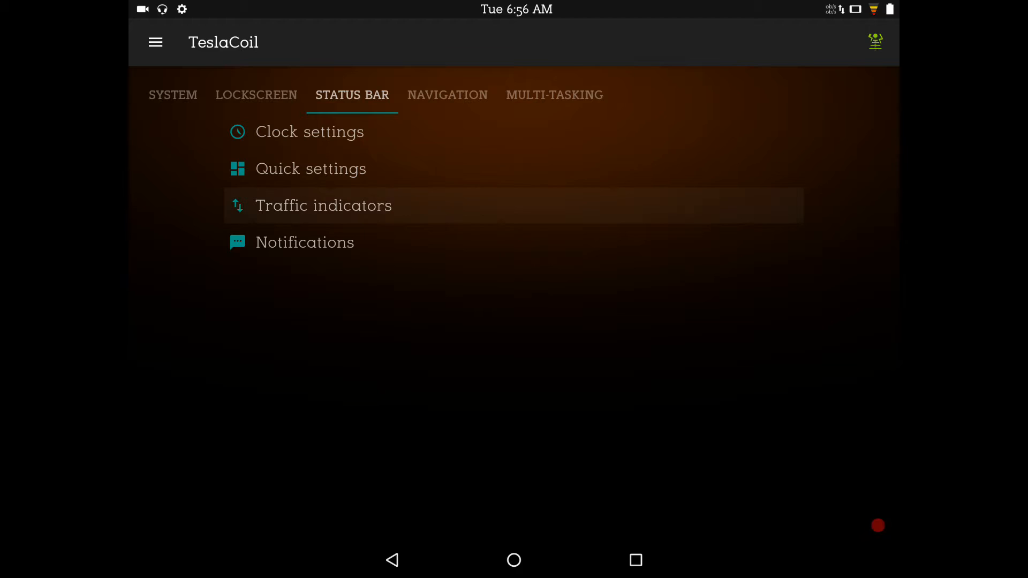
- Glance at the Traffic indicators options, then bring up the status bar Notifications options
left_click(323, 205)
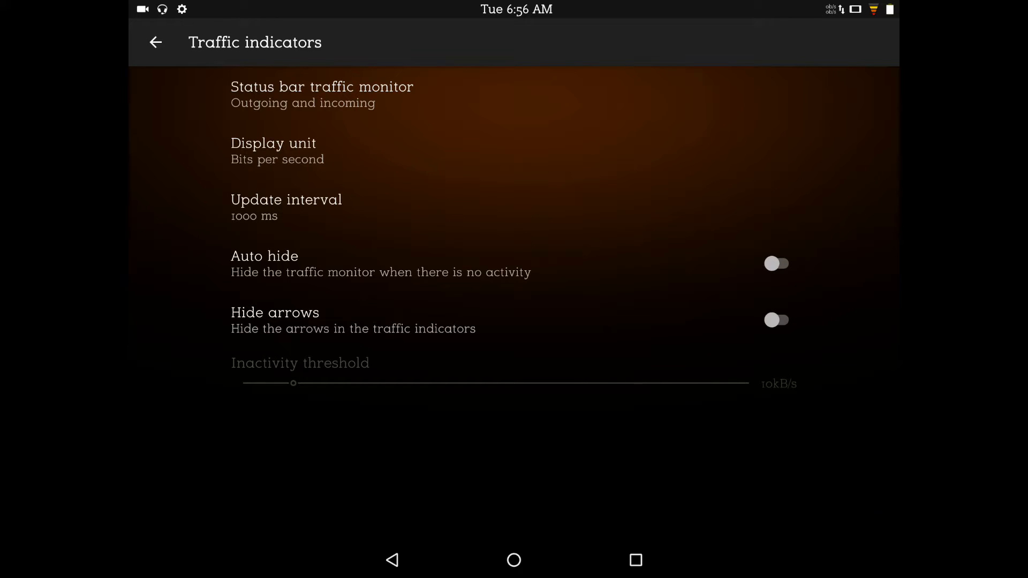
left_click(155, 42)
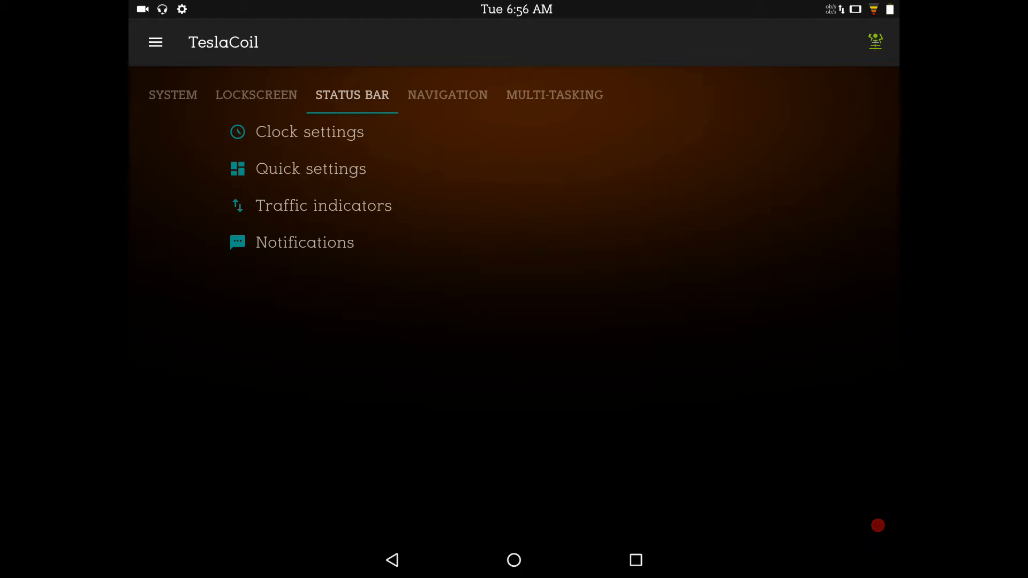
left_click(306, 242)
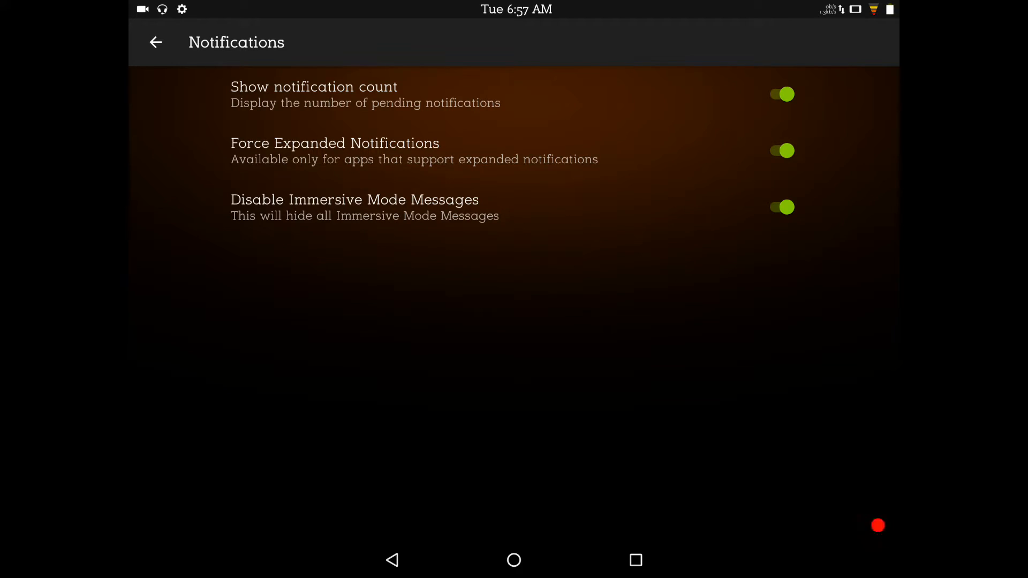
- Review the Navigation Button settings for volume buttons and return to the Navigation options
left_click(155, 42)
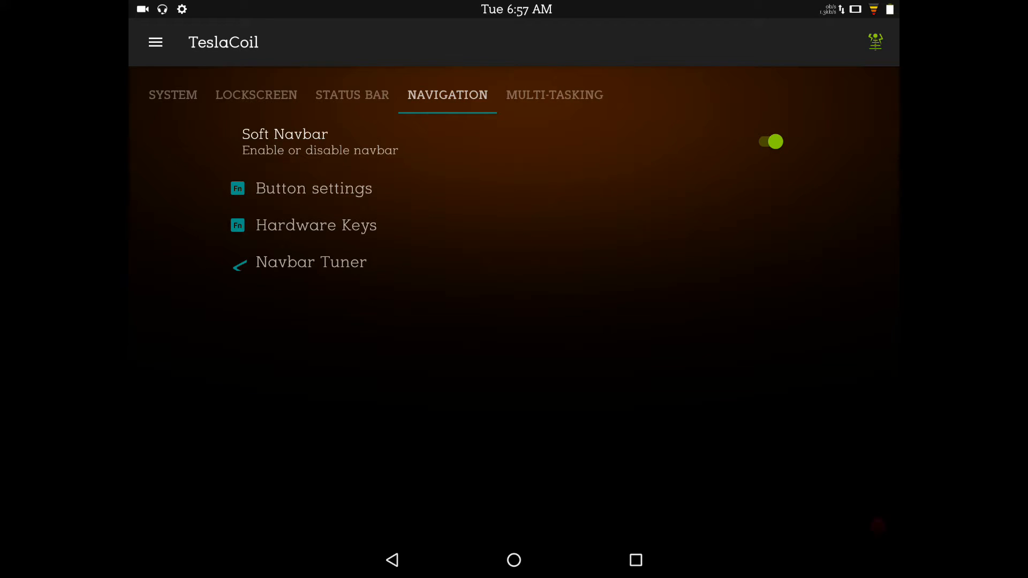
left_click(314, 188)
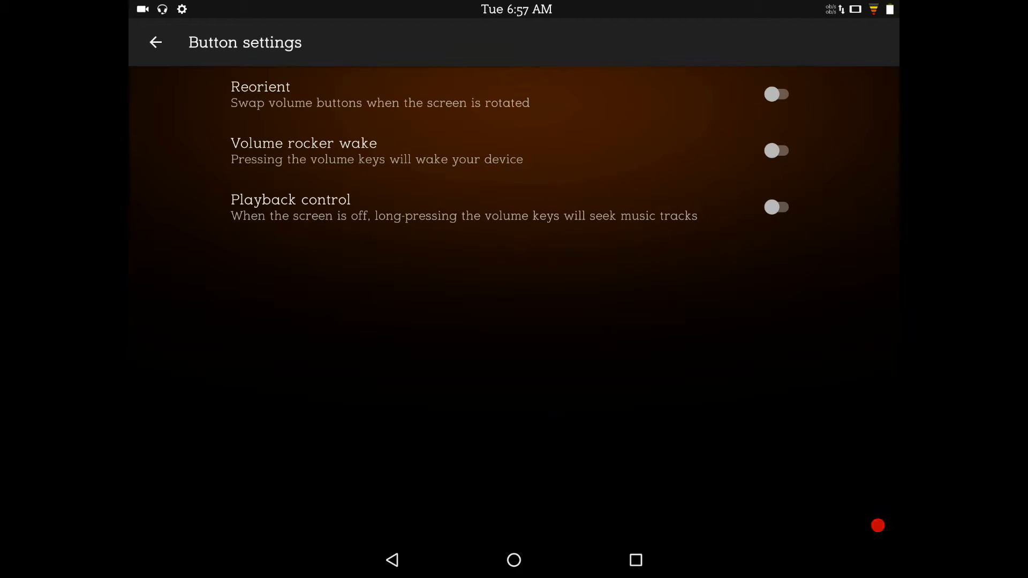
left_click(155, 42)
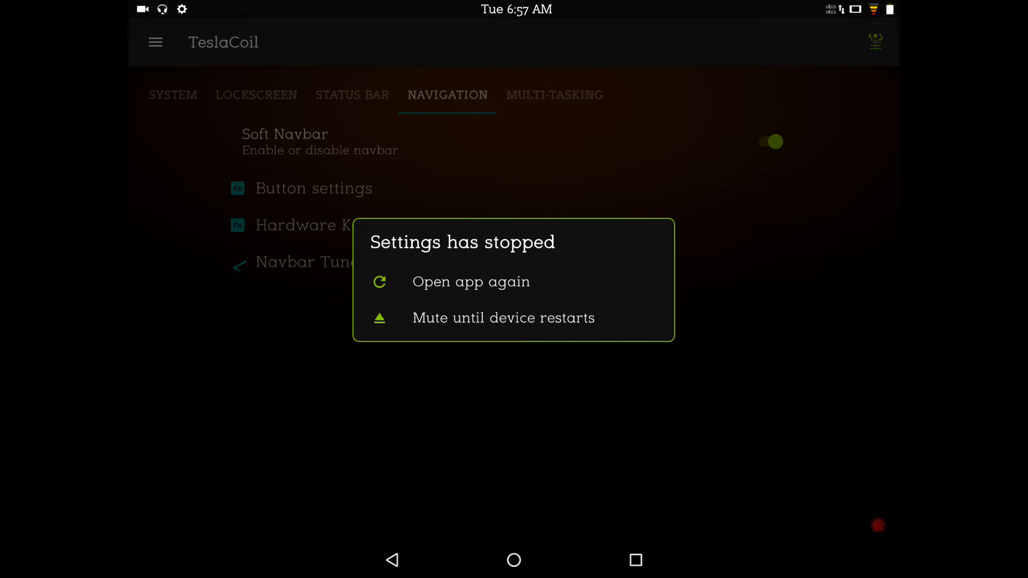
- Reopen Settings after the crash and return to TeslaCoil's Navigation tab via Status Bar
left_click(471, 281)
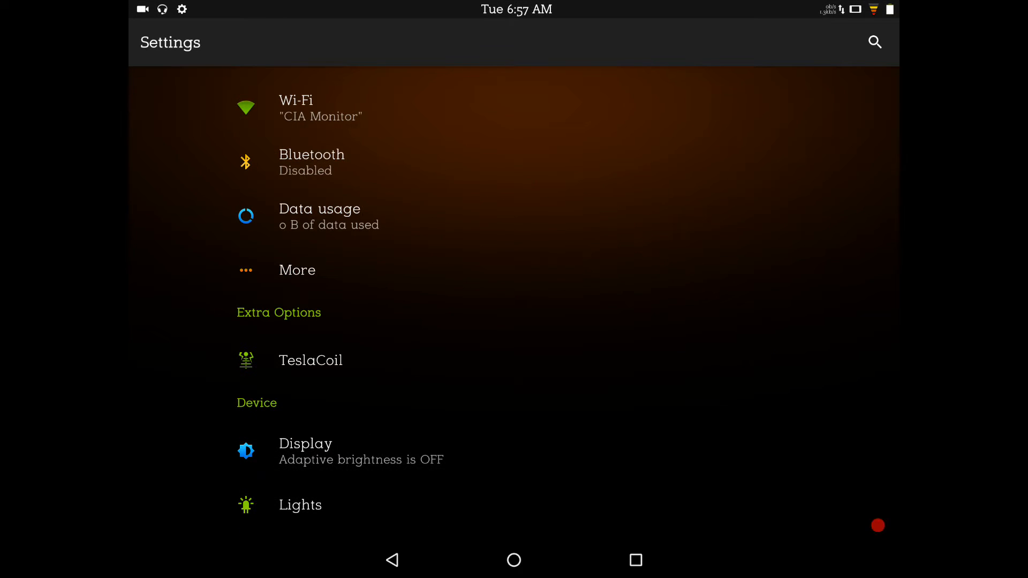
left_click(311, 359)
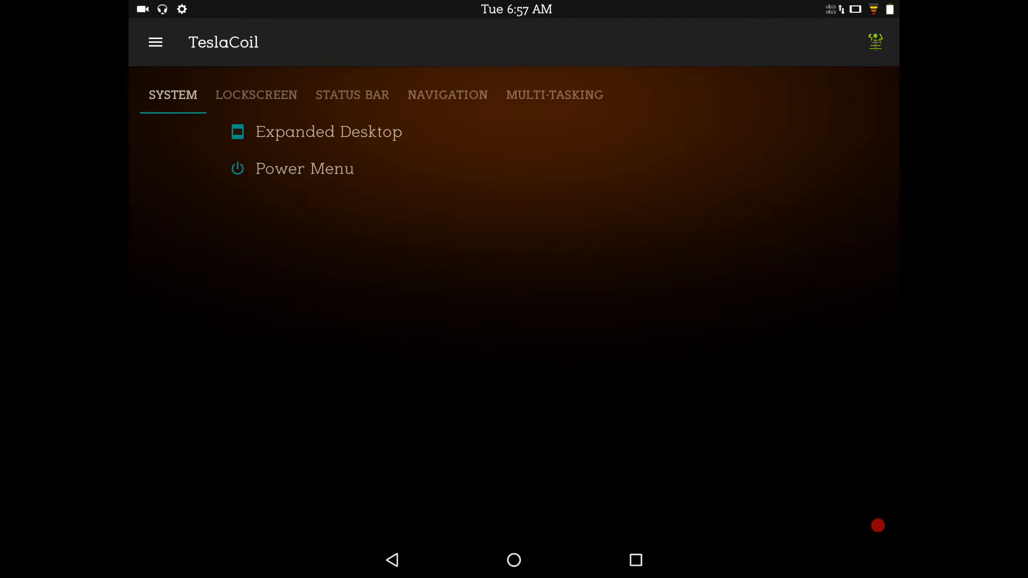
left_click(352, 94)
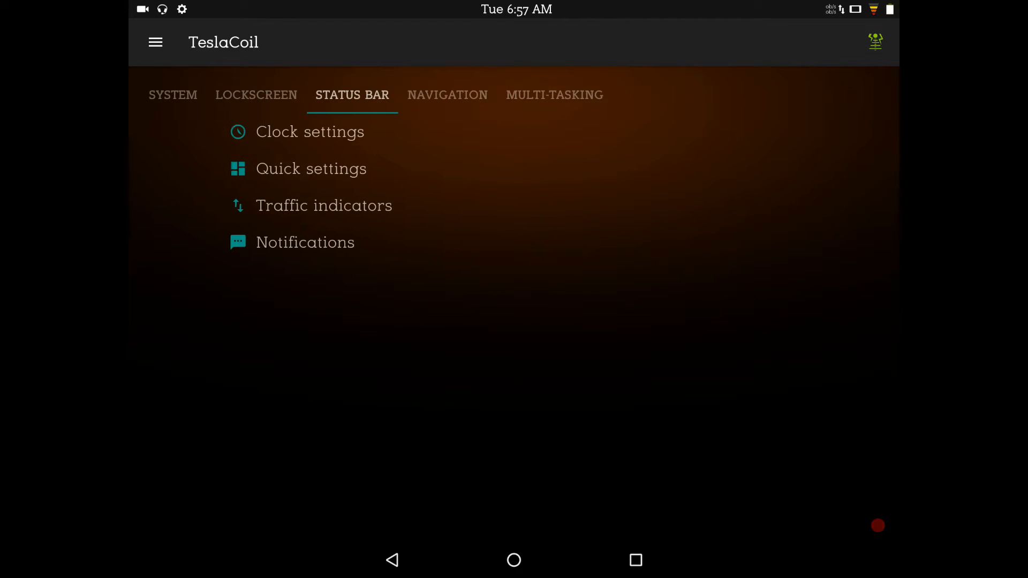
left_click(448, 94)
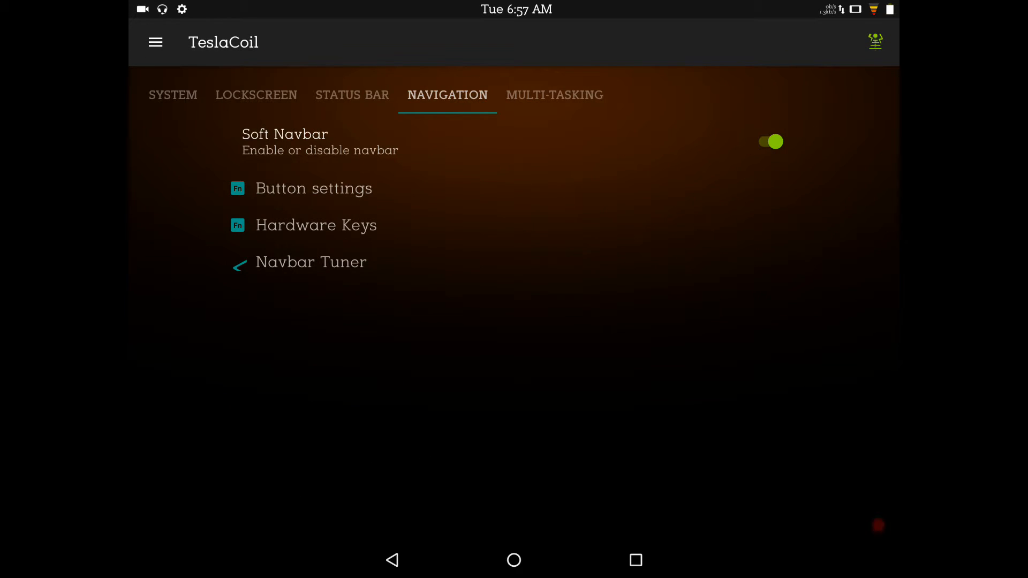
- View the Navbar Tuner's addable buttons list, dismiss it, and return to the main Settings list
left_click(311, 261)
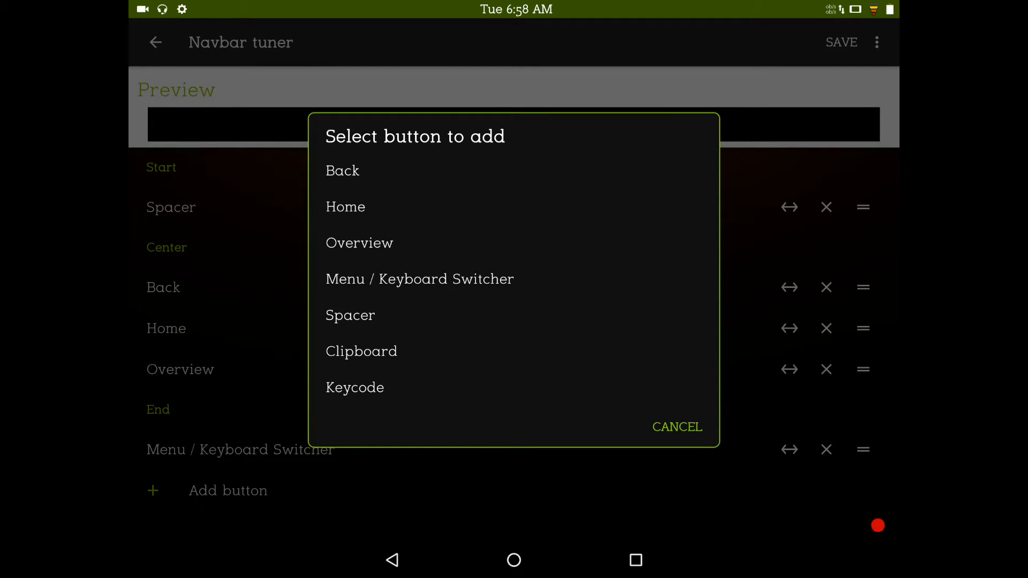
left_click(677, 427)
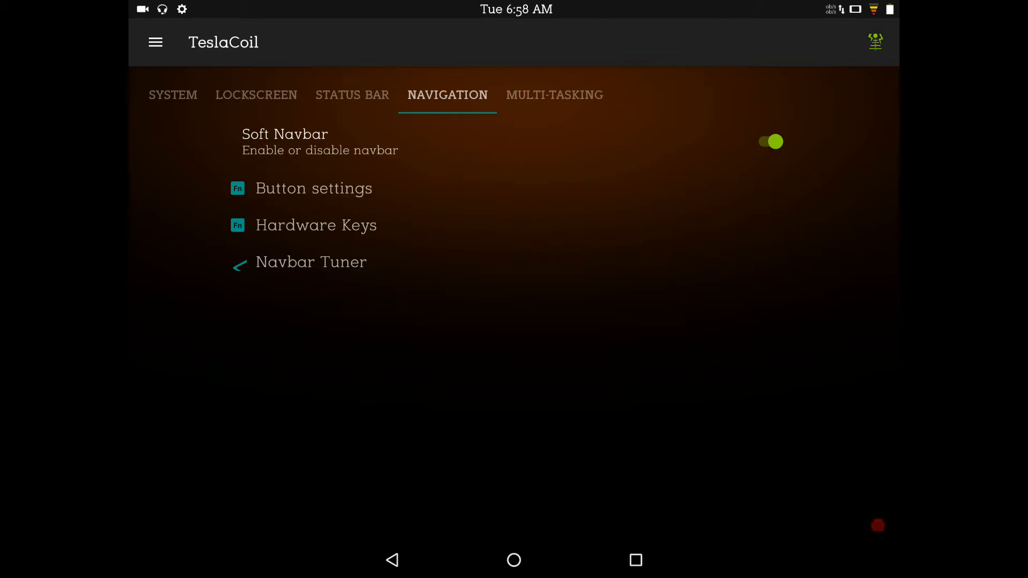
left_click(553, 95)
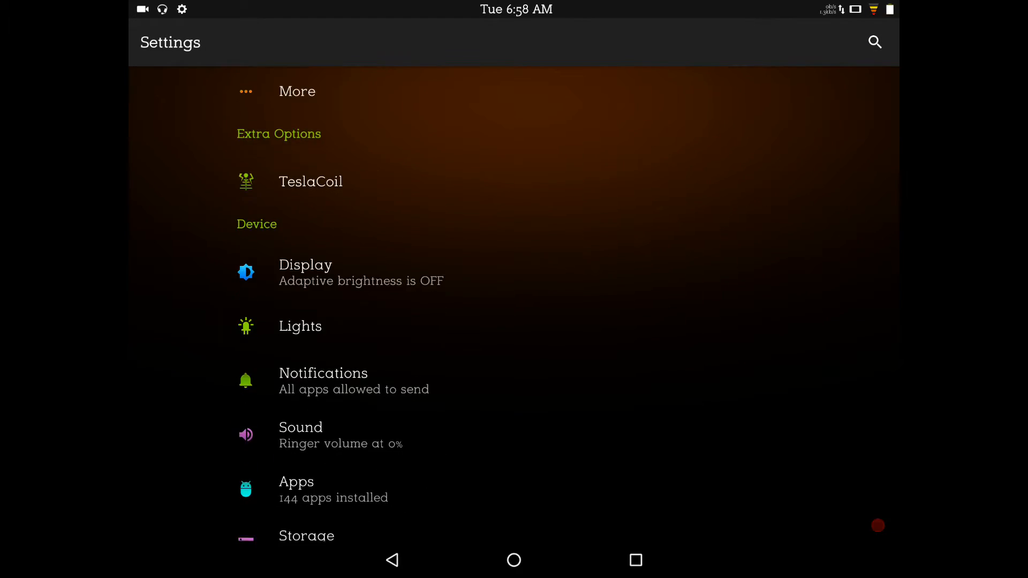
- Open Display settings, scroll to Density options and enter the Font size page (set to Large)
left_click(300, 326)
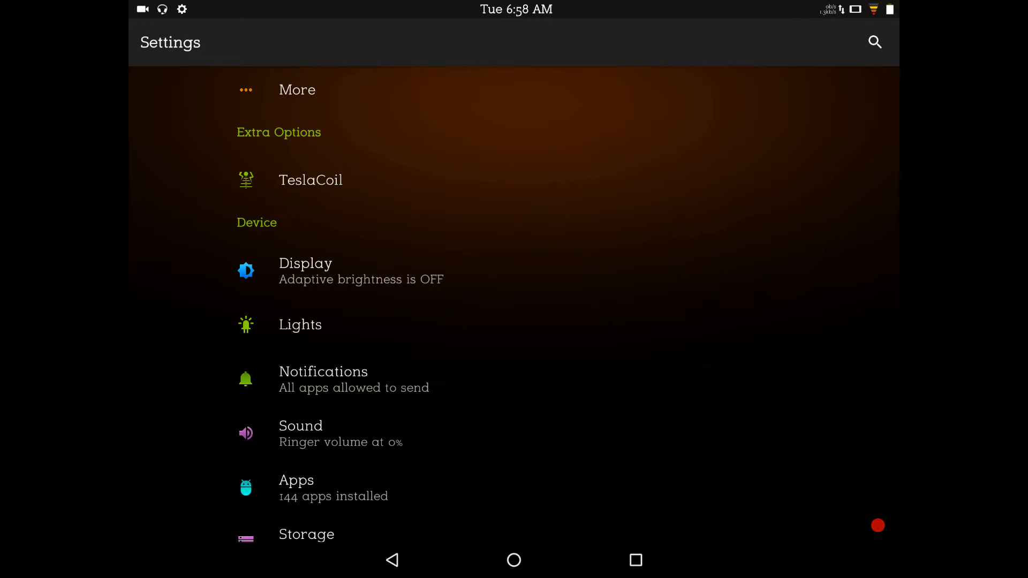
left_click(305, 270)
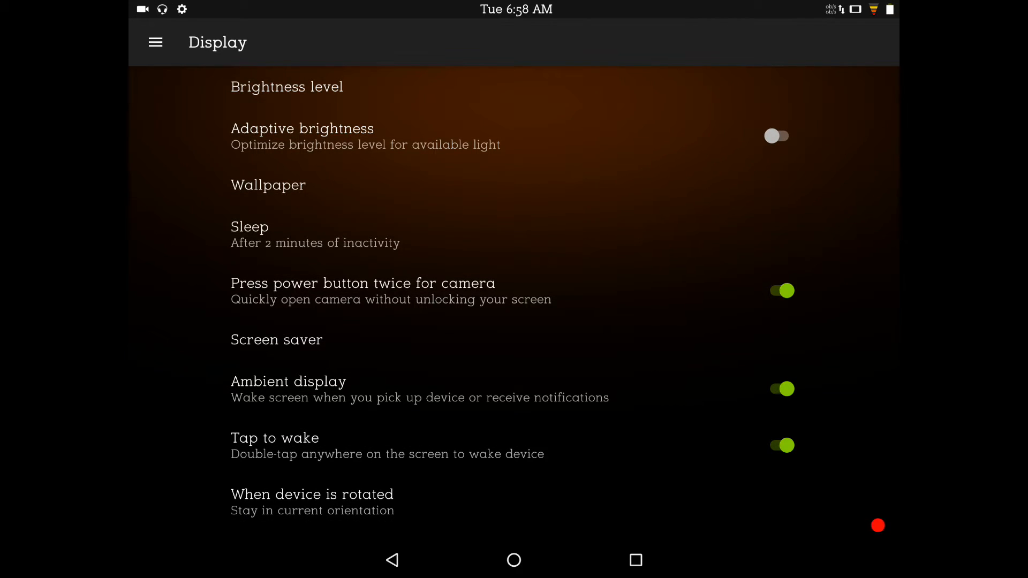
scroll("down", 3)
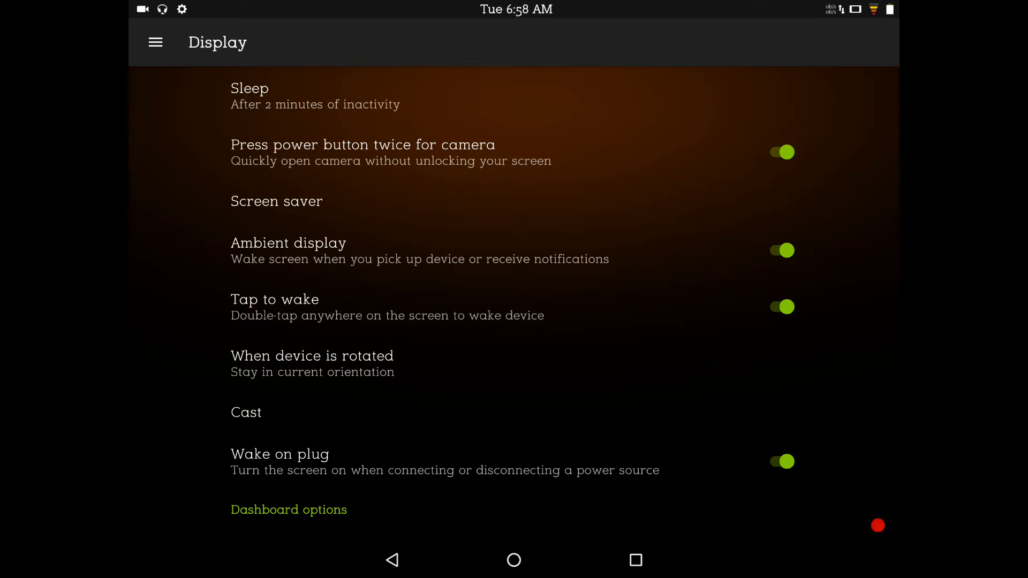
scroll("down", 3)
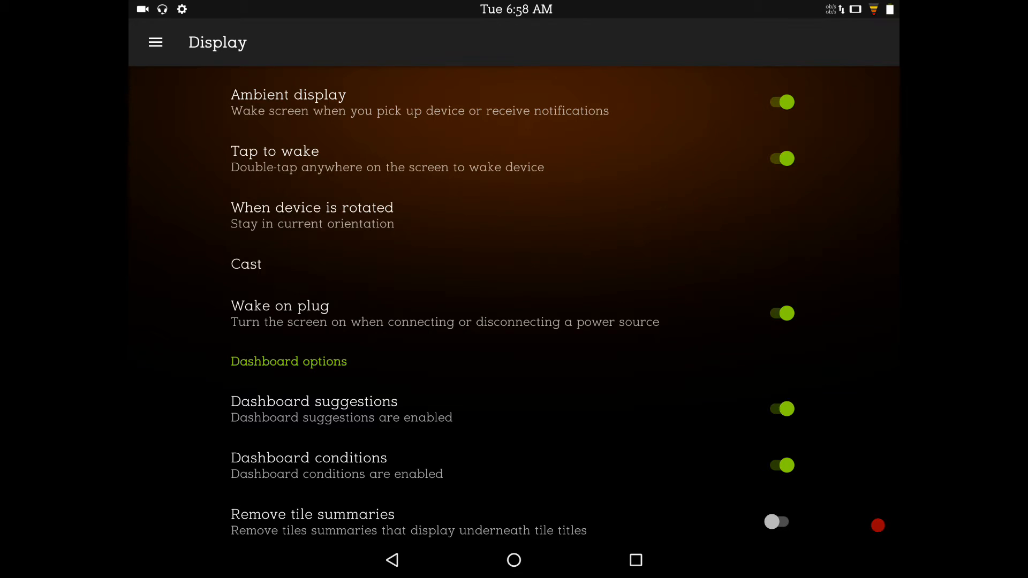
scroll("down", 3)
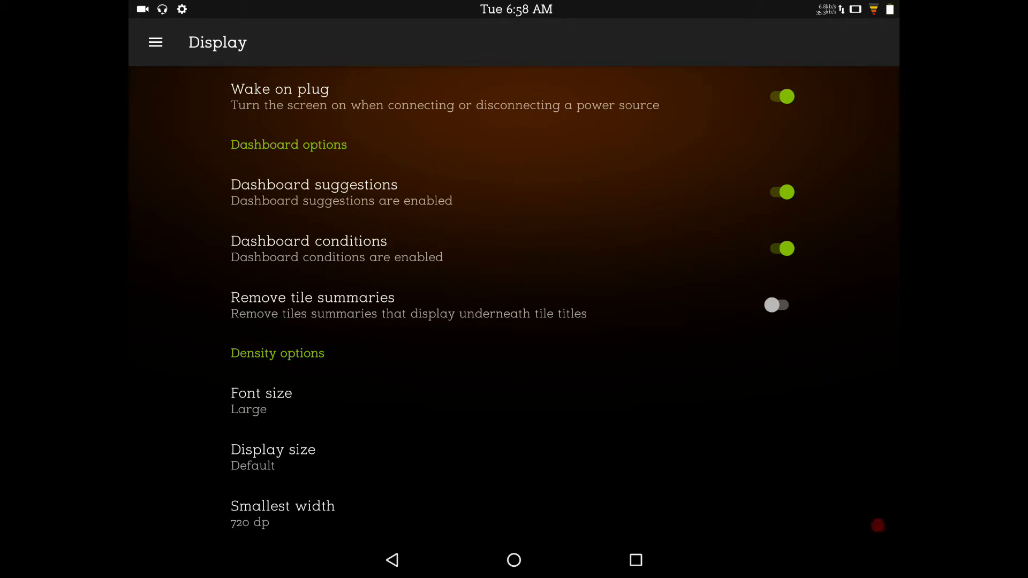
left_click(262, 393)
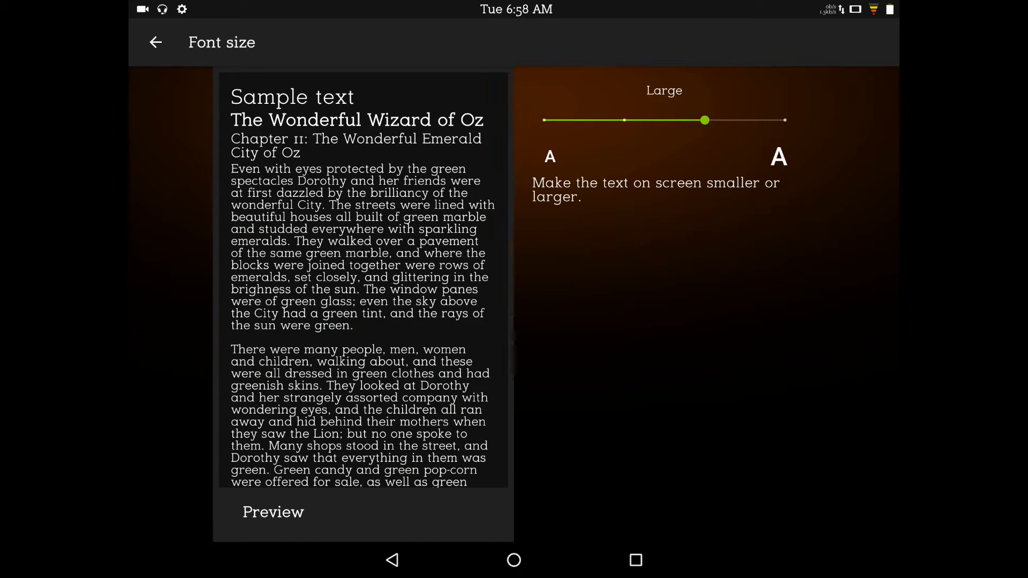
- Preview font size at Default, restore it to Large, then go to the Display size page
left_click_drag(706, 120, 624, 119)
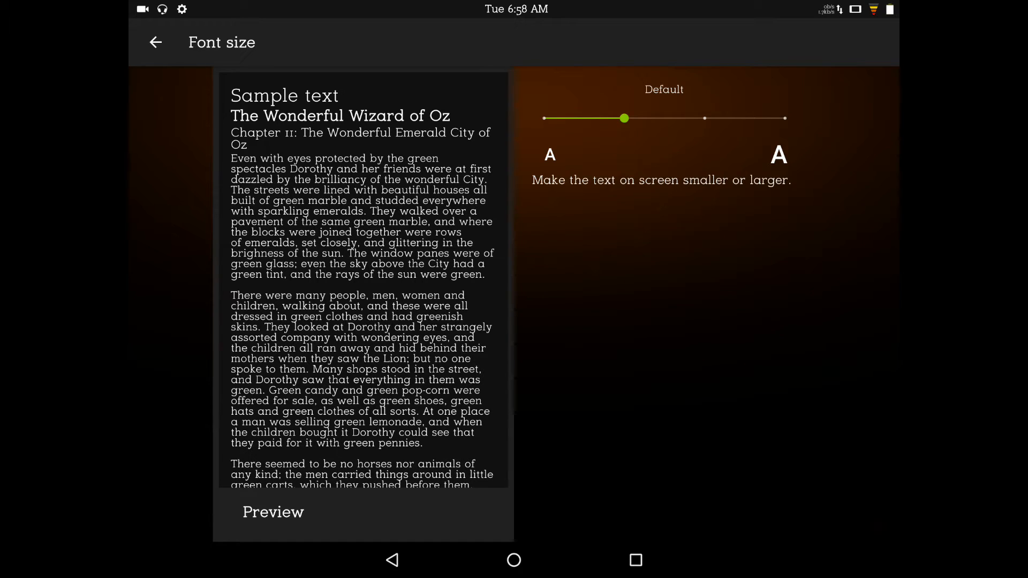
left_click_drag(625, 119, 705, 120)
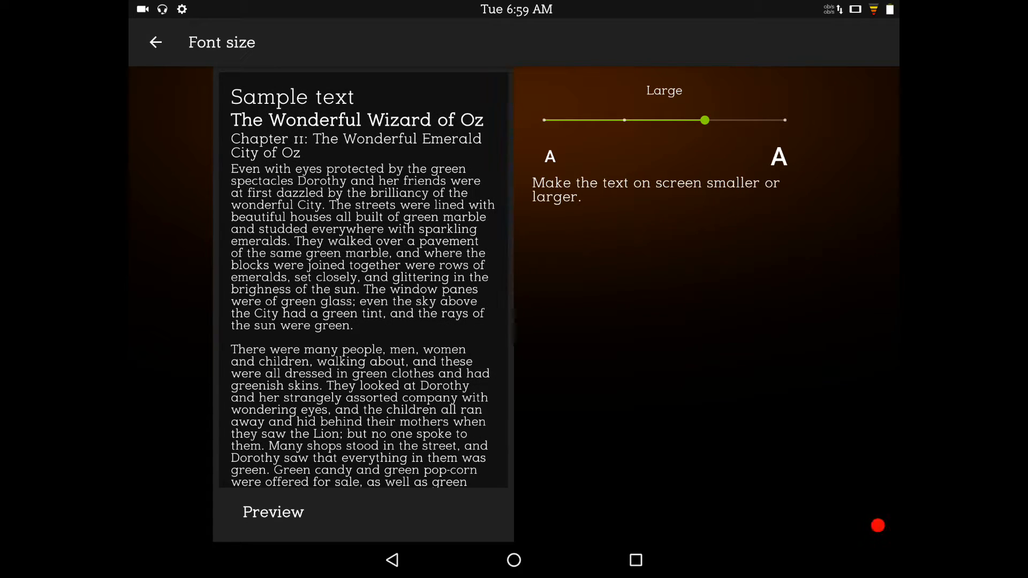
left_click(156, 41)
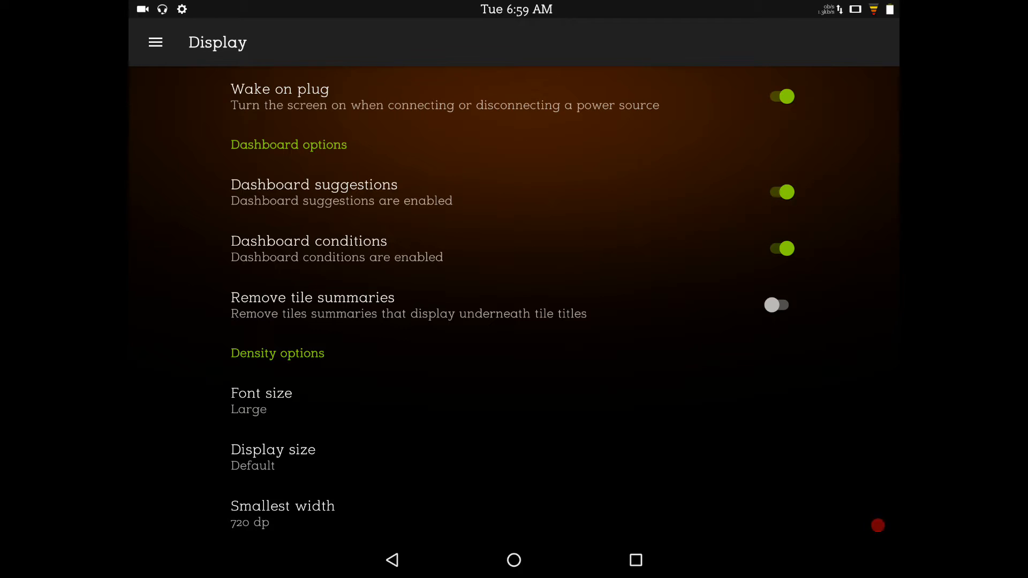
left_click(273, 457)
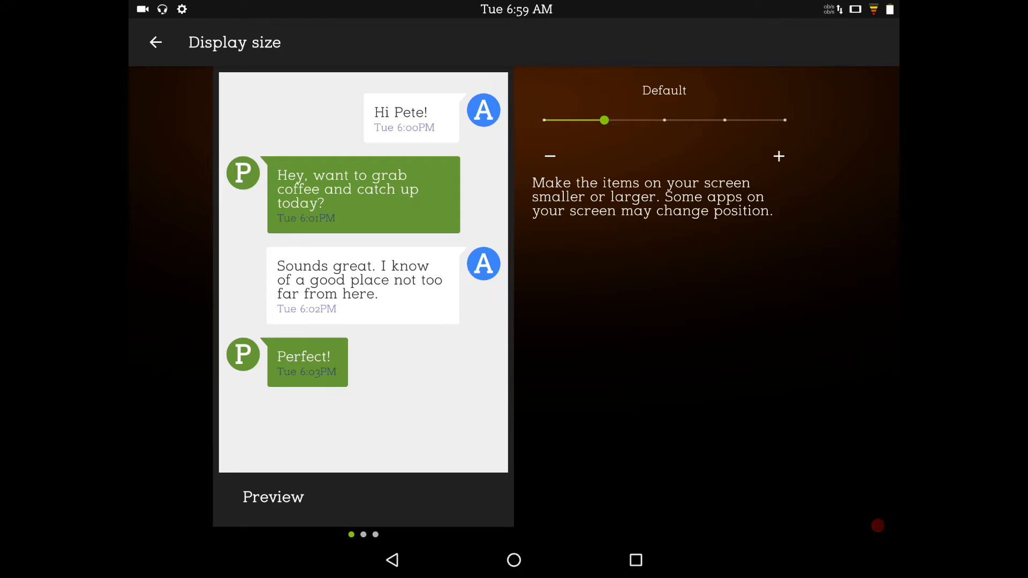
- View the Smallest width dialog at 720 dp, dismiss it unchanged and return to the Settings list
left_click(155, 42)
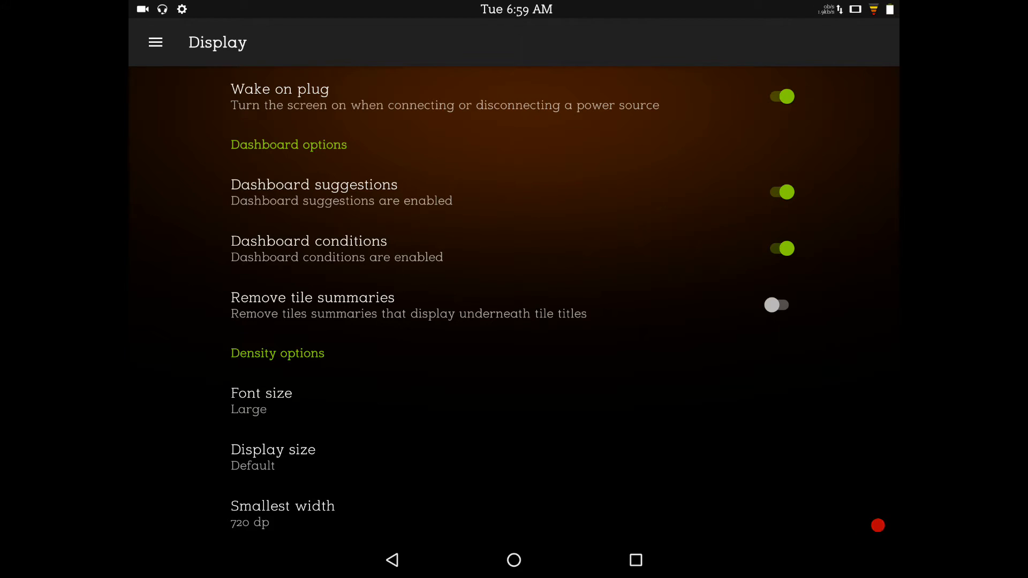
left_click(283, 513)
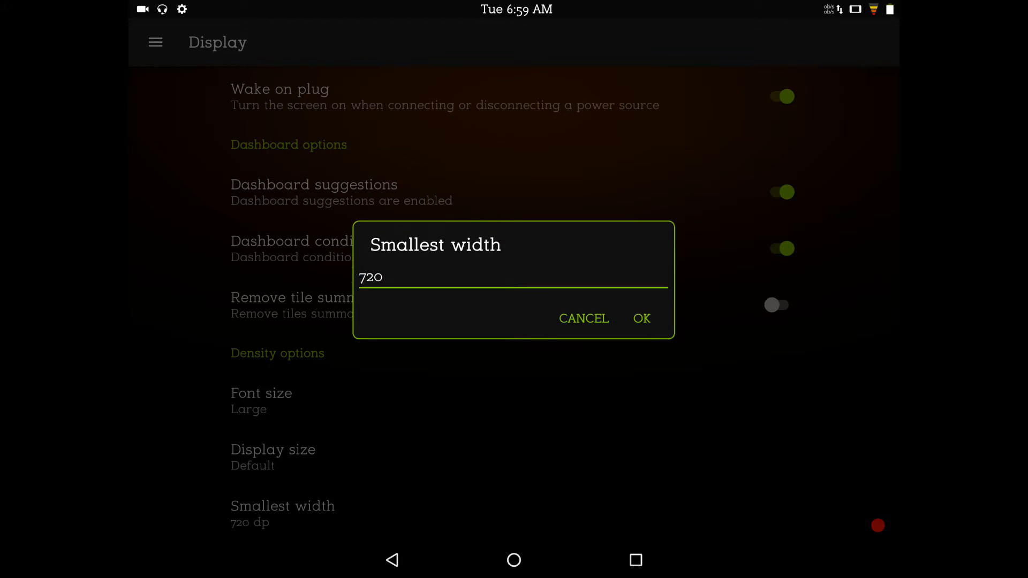
left_click(640, 318)
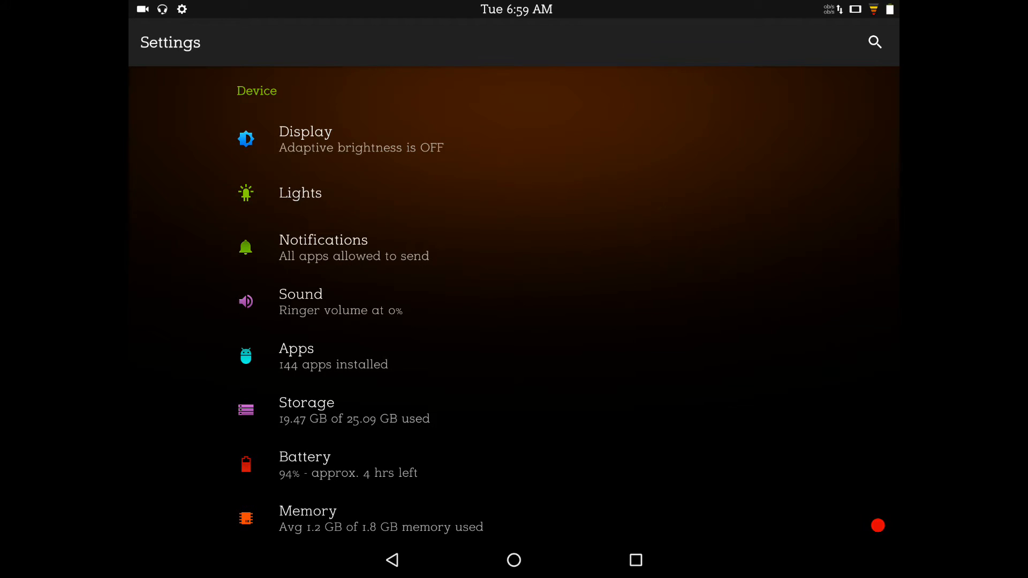
left_click(300, 193)
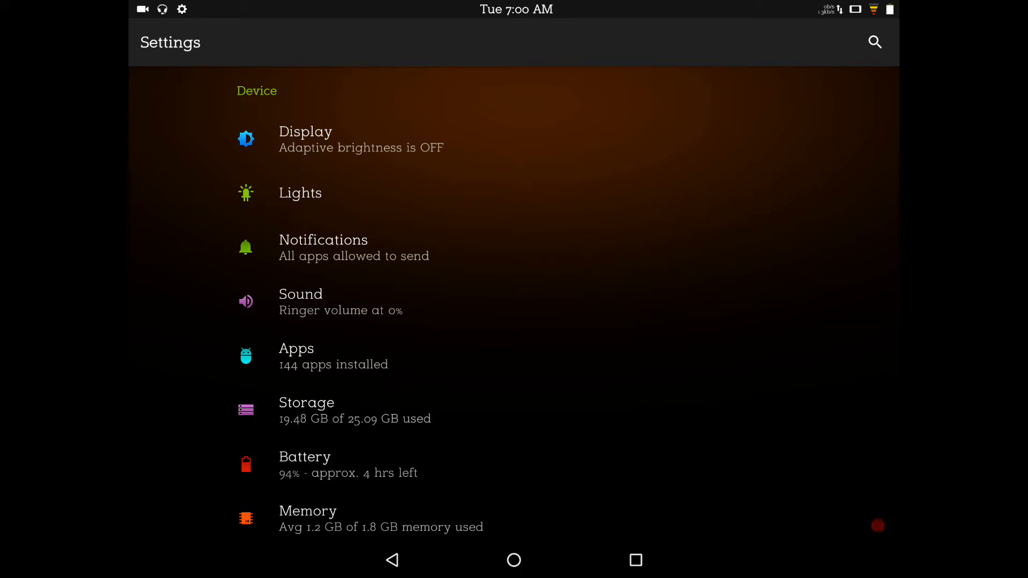
left_click(301, 293)
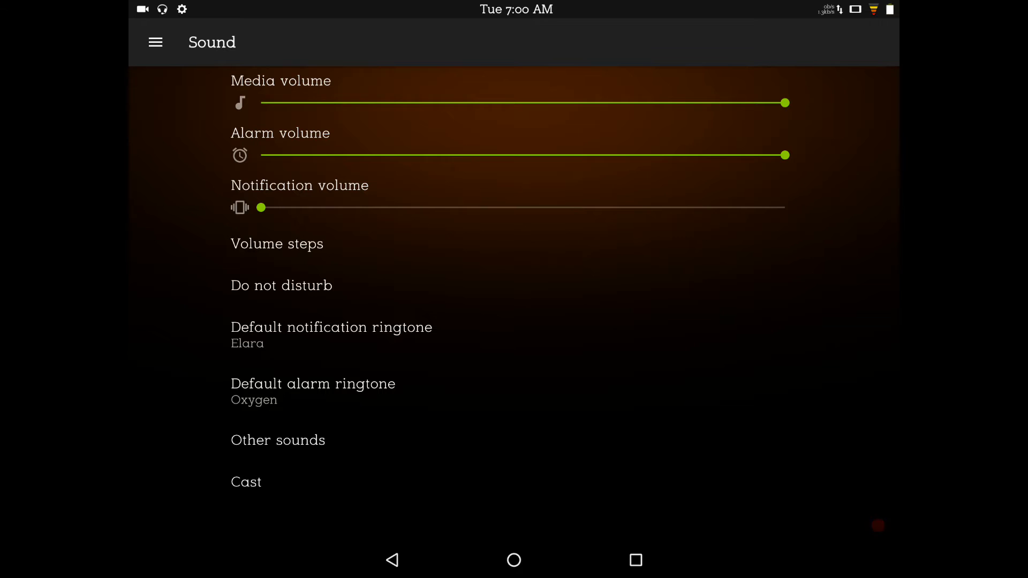
left_click(278, 441)
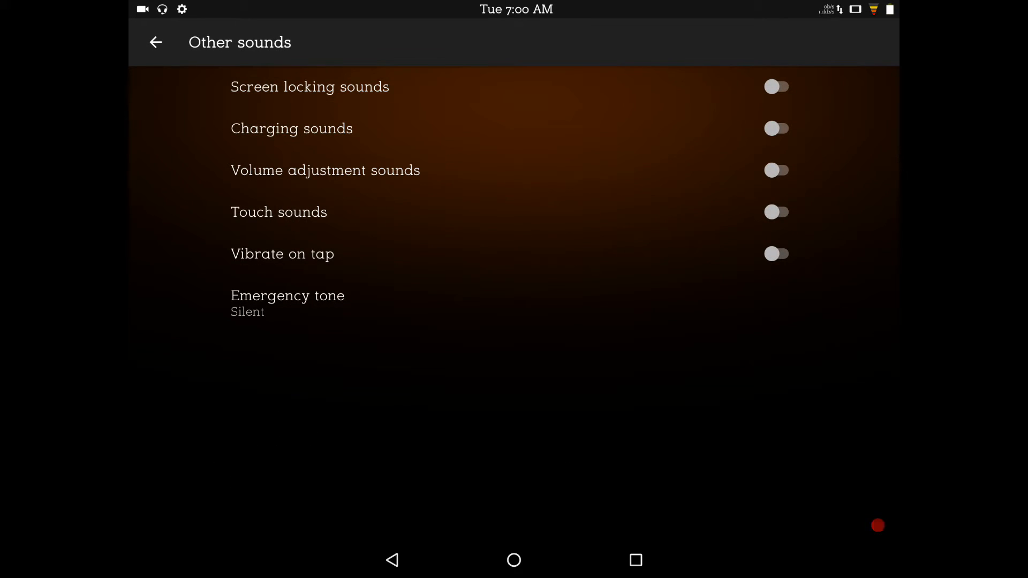
left_click(155, 42)
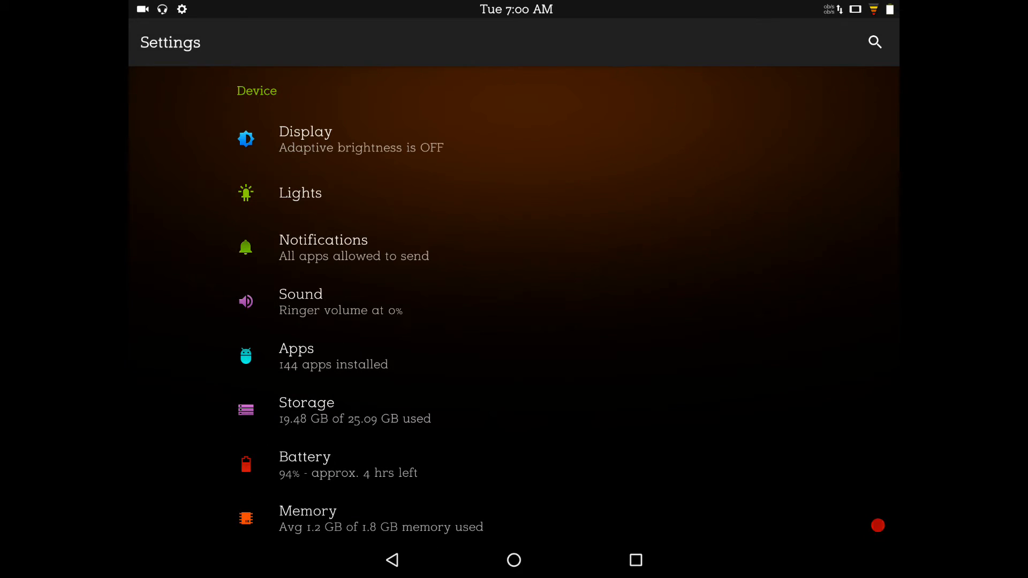
scroll("down", 3)
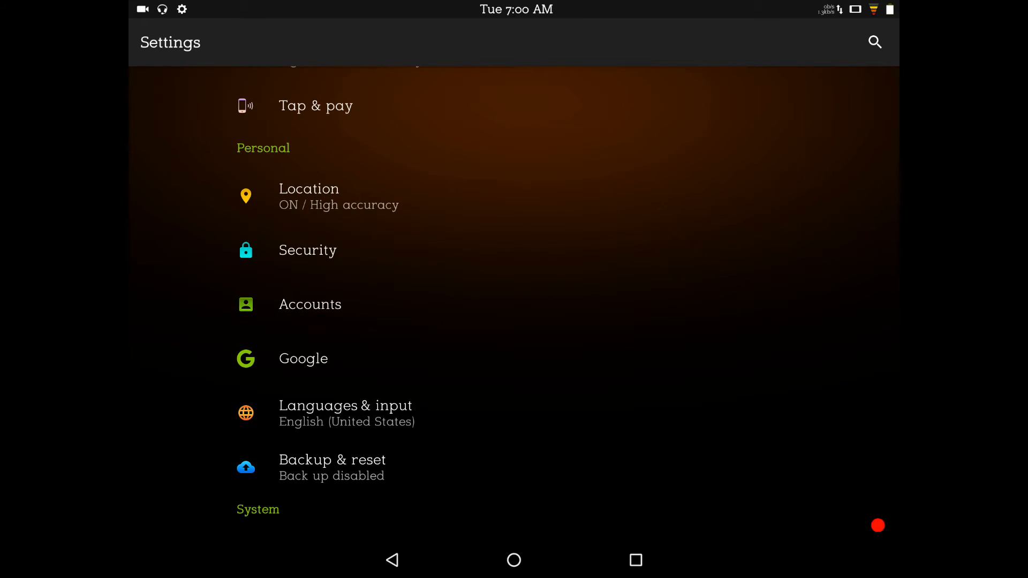
left_click(307, 250)
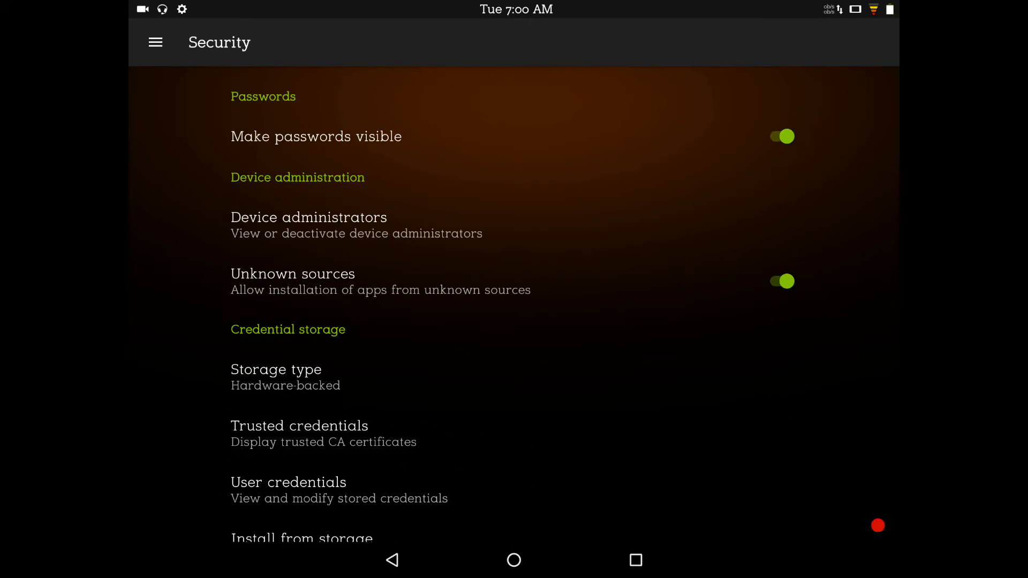
scroll("down", 3)
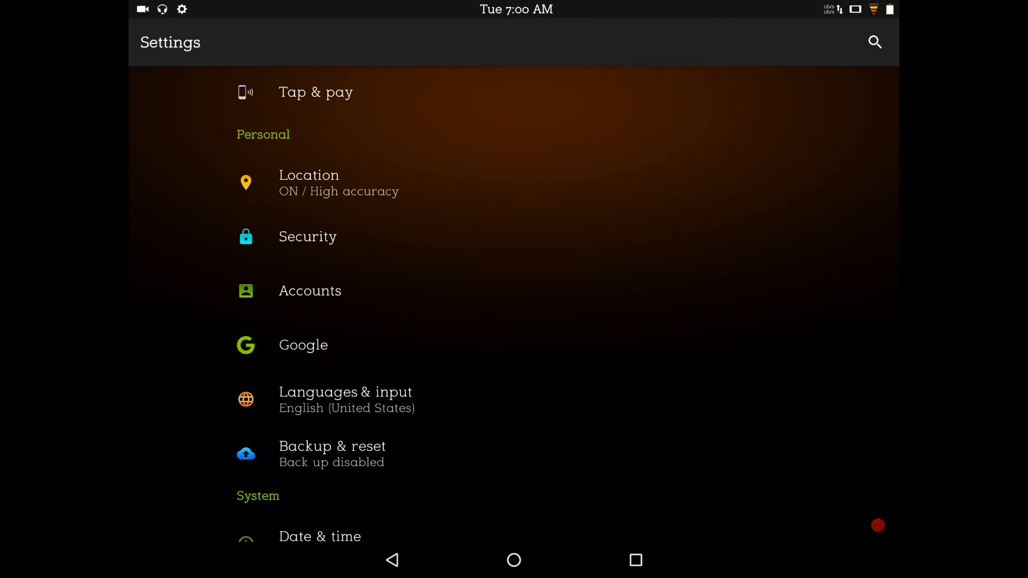
scroll("down", 3)
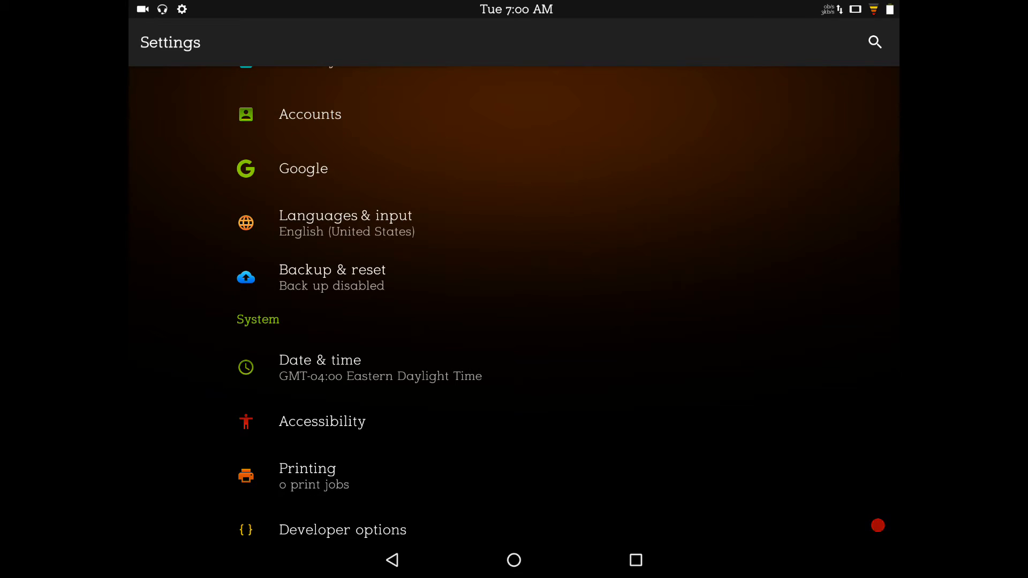
- View the Accessibility page, then reach Developer options through the navigation drawer
left_click(322, 422)
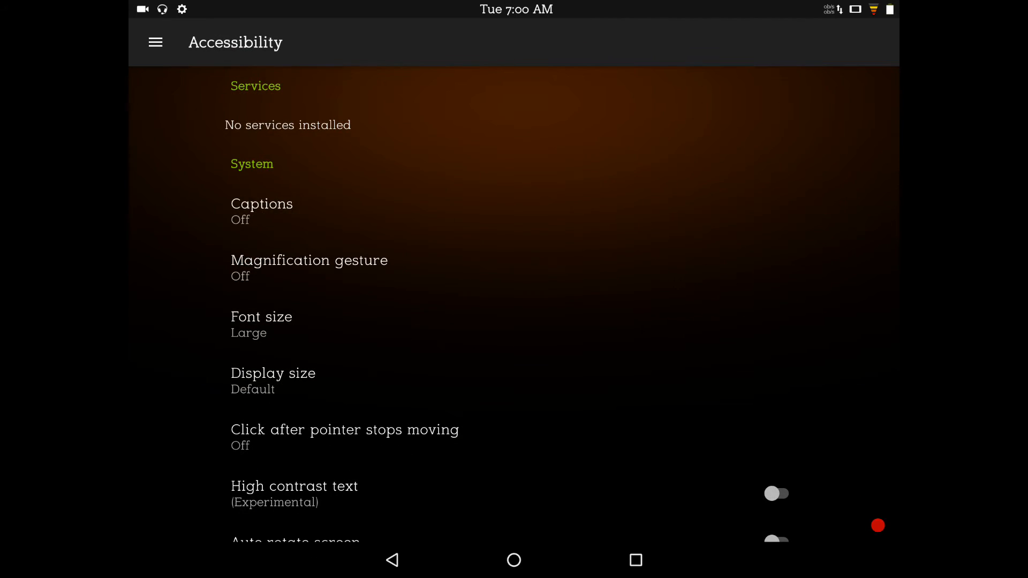
left_click(157, 41)
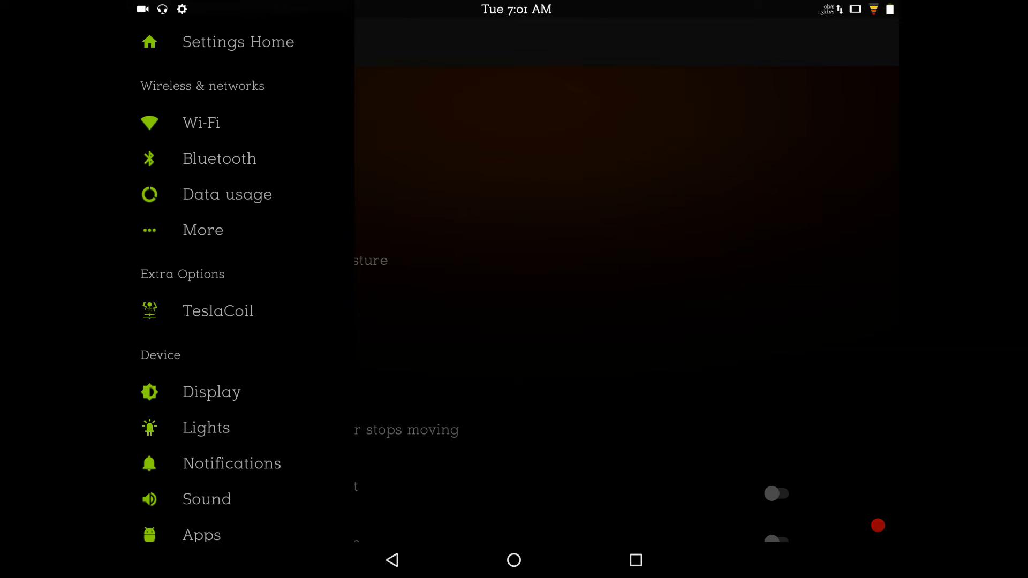
scroll("down", 3)
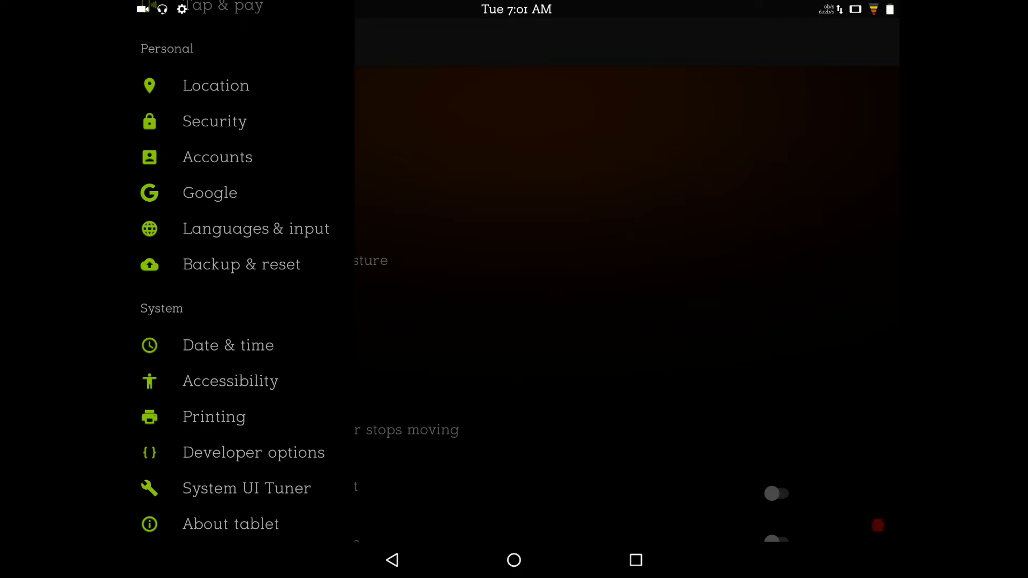
left_click(253, 452)
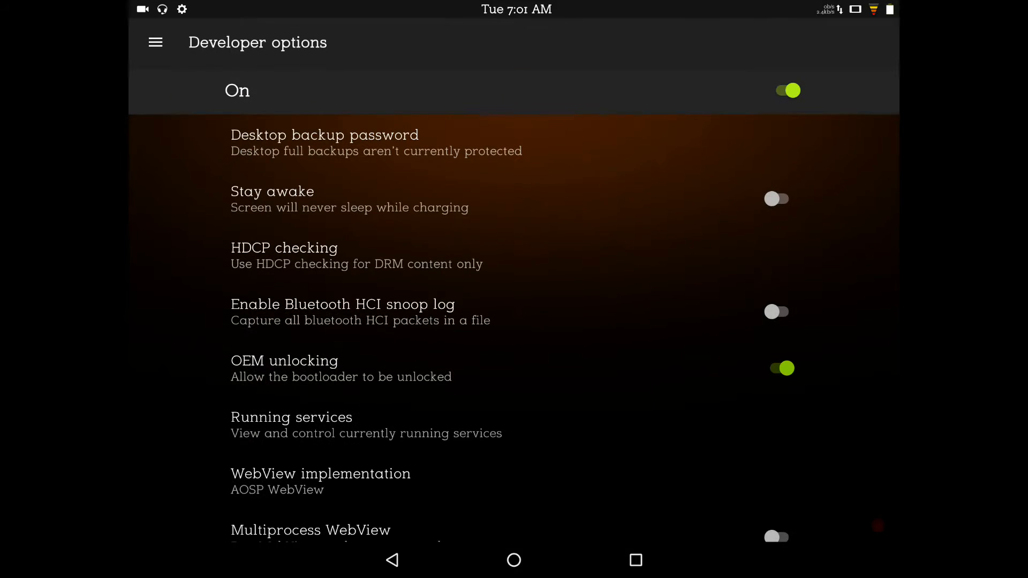
- Scroll through the Developer options, past the .5x animation scales, down the list
scroll("down", 3)
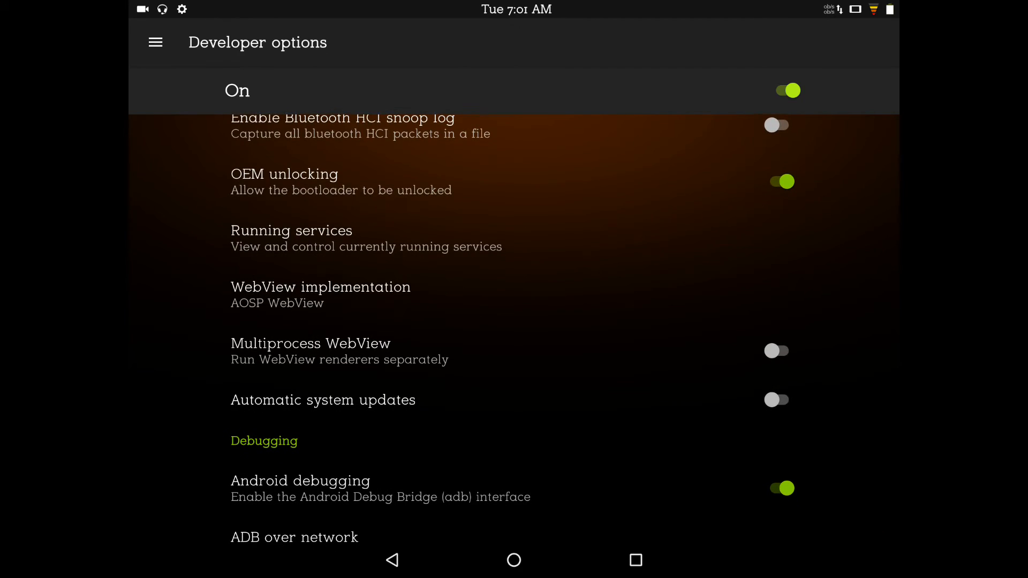
scroll("up", 3)
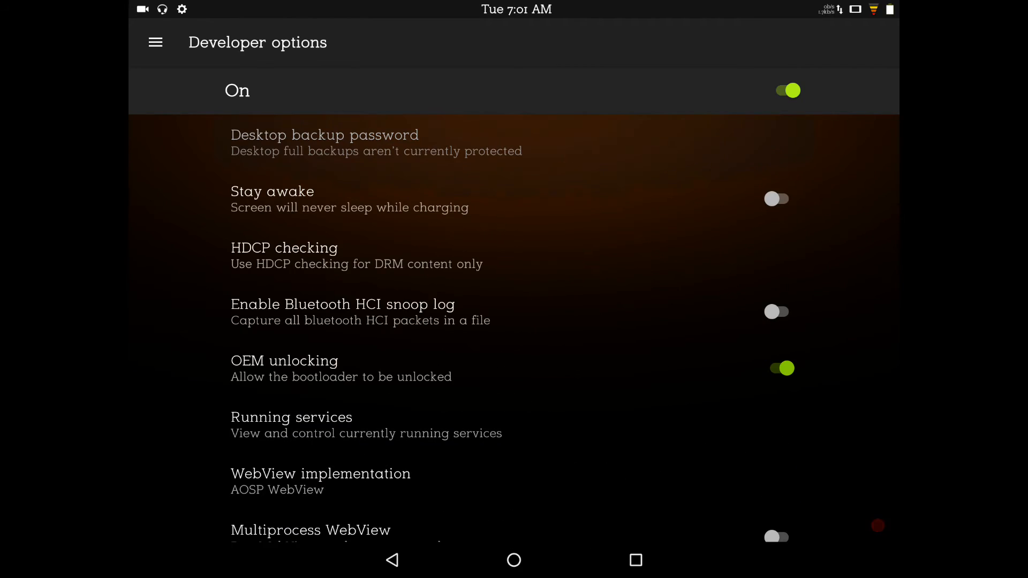
scroll("down", 3)
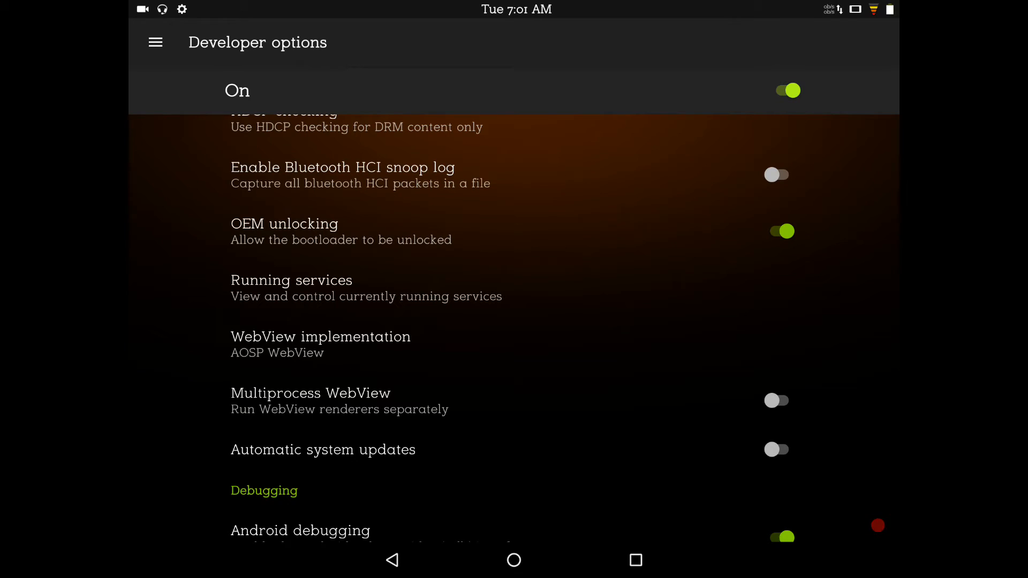
scroll("down", 3)
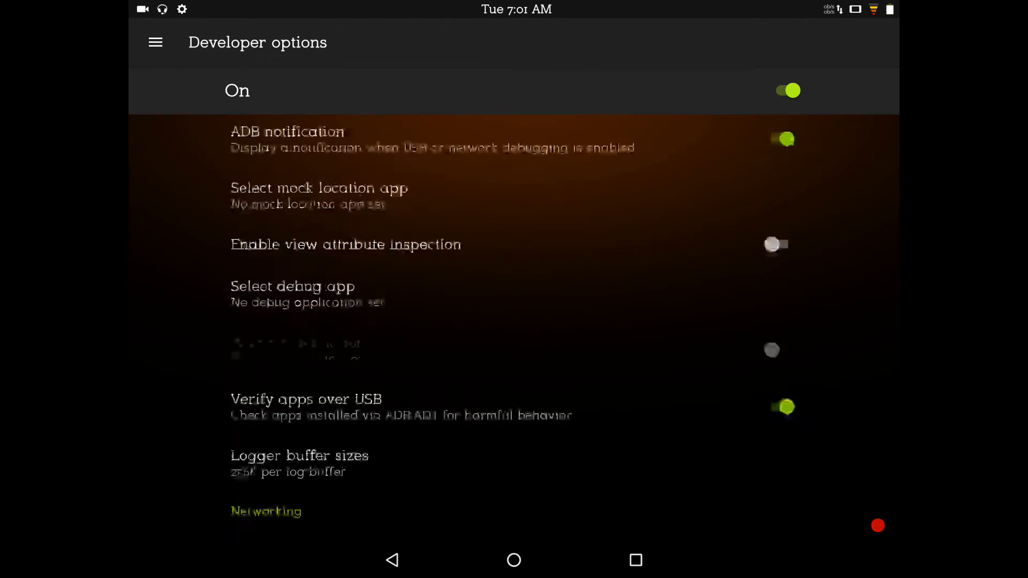
scroll("down", 3)
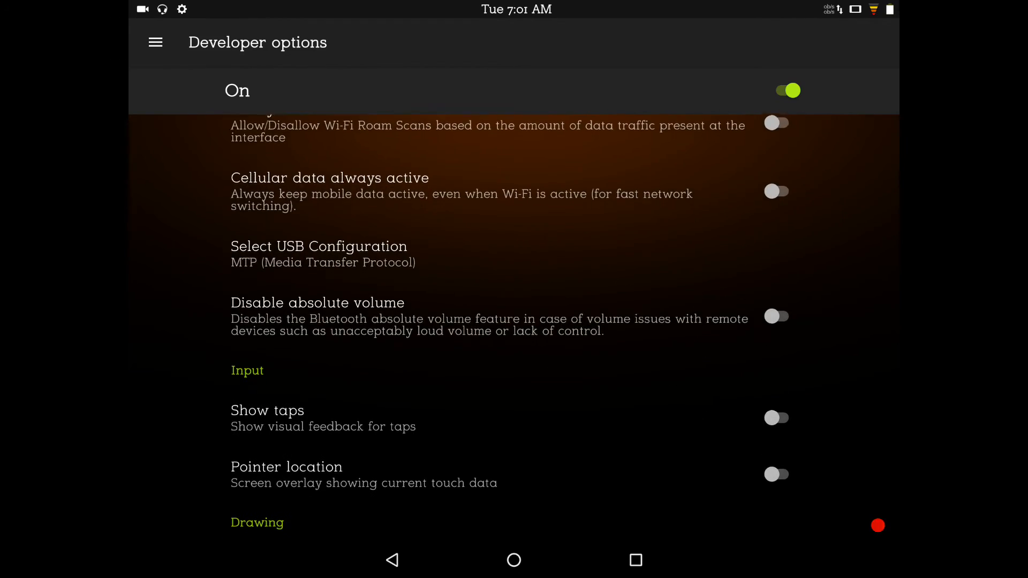
scroll("down", 3)
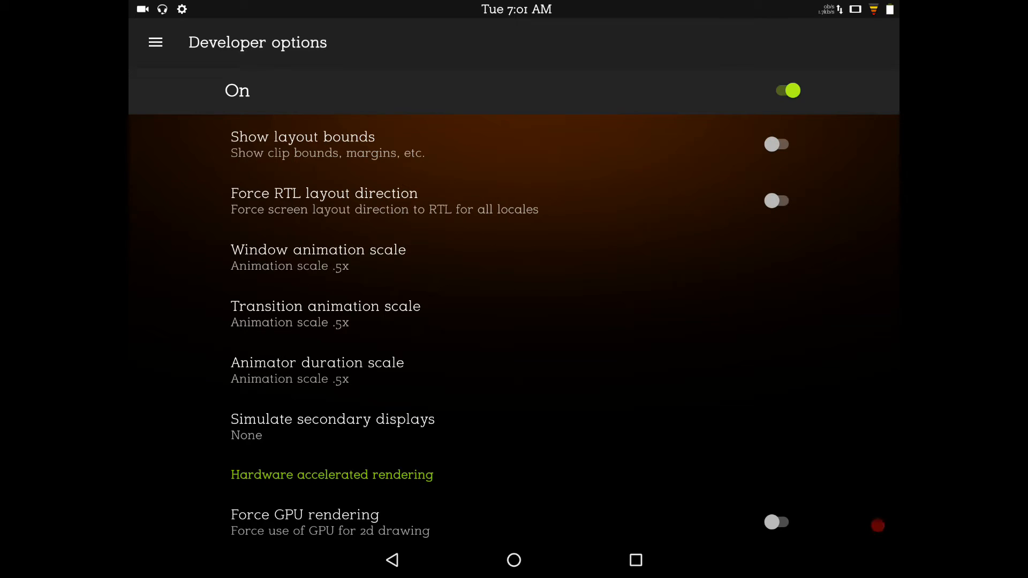
scroll("down", 3)
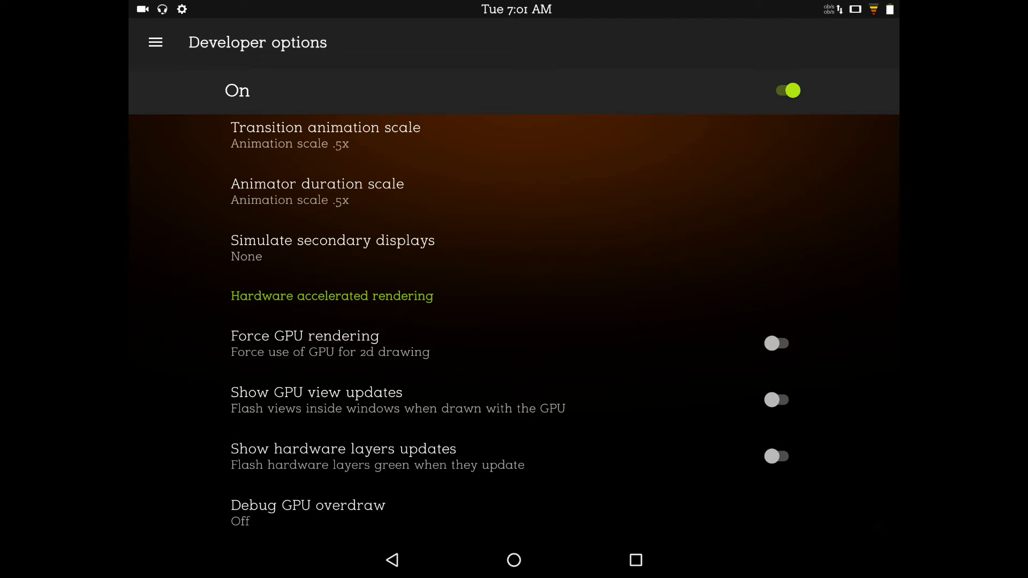
scroll("down", 3)
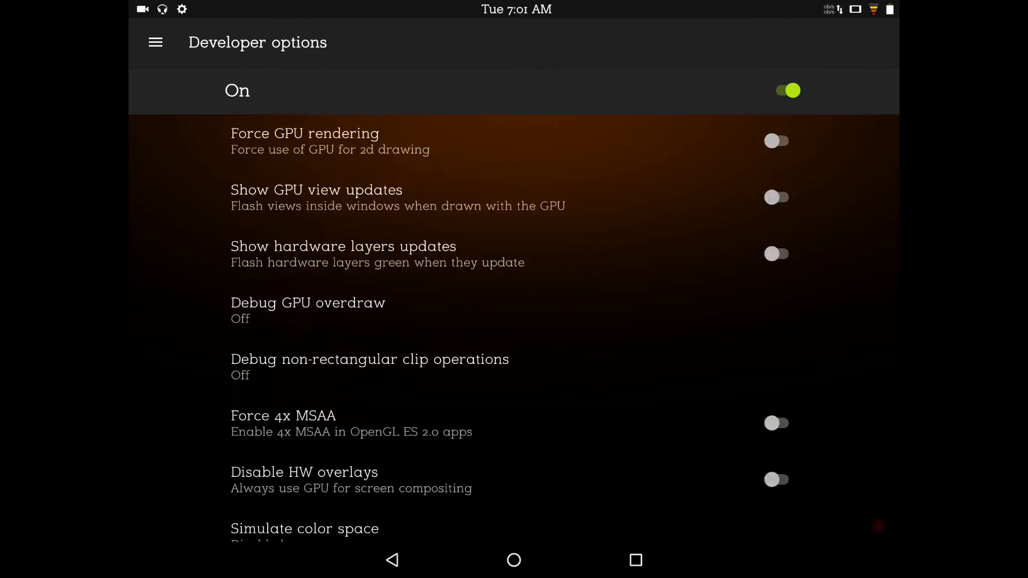
scroll("down", 3)
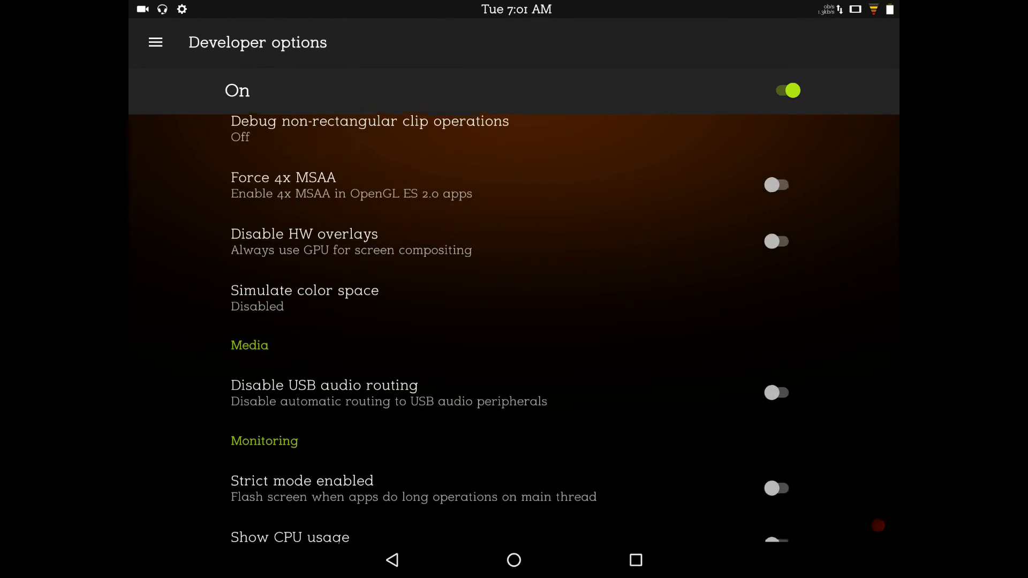
scroll("down", 3)
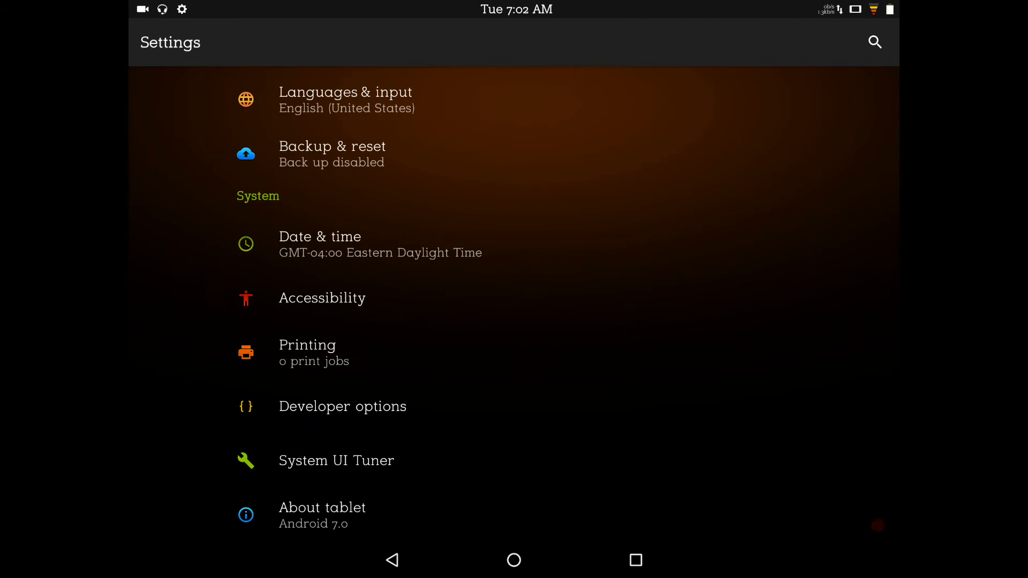
- Browse the System UI Tuner, including Color and appearance with Night mode off, and return to Settings
left_click(337, 461)
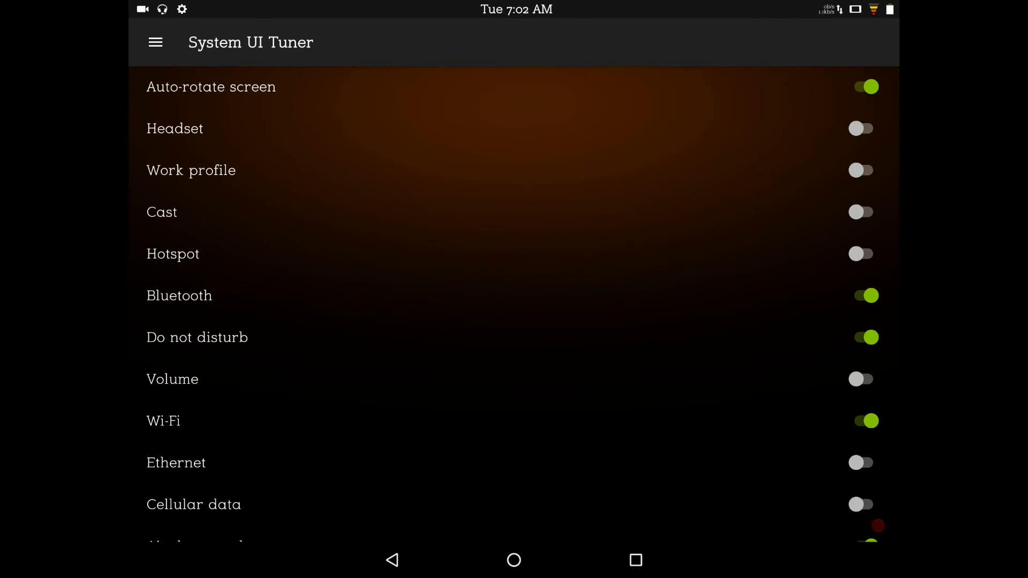
scroll("down", 3)
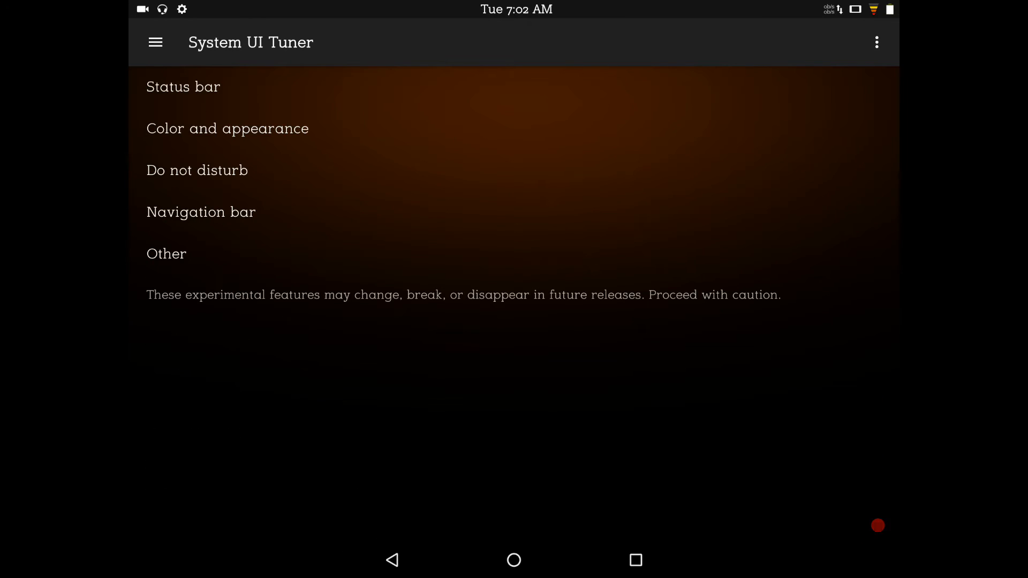
left_click(227, 127)
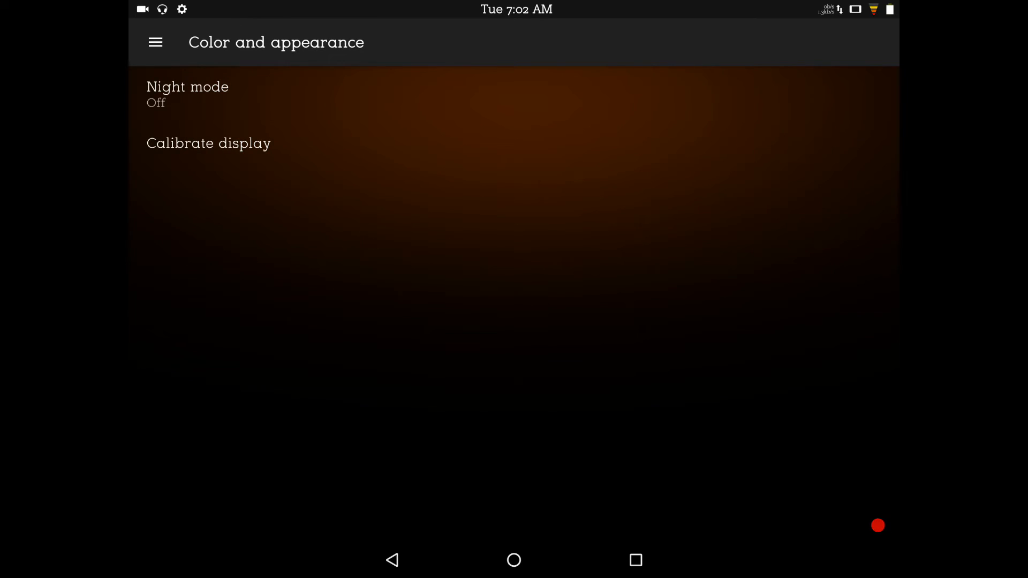
left_click(155, 42)
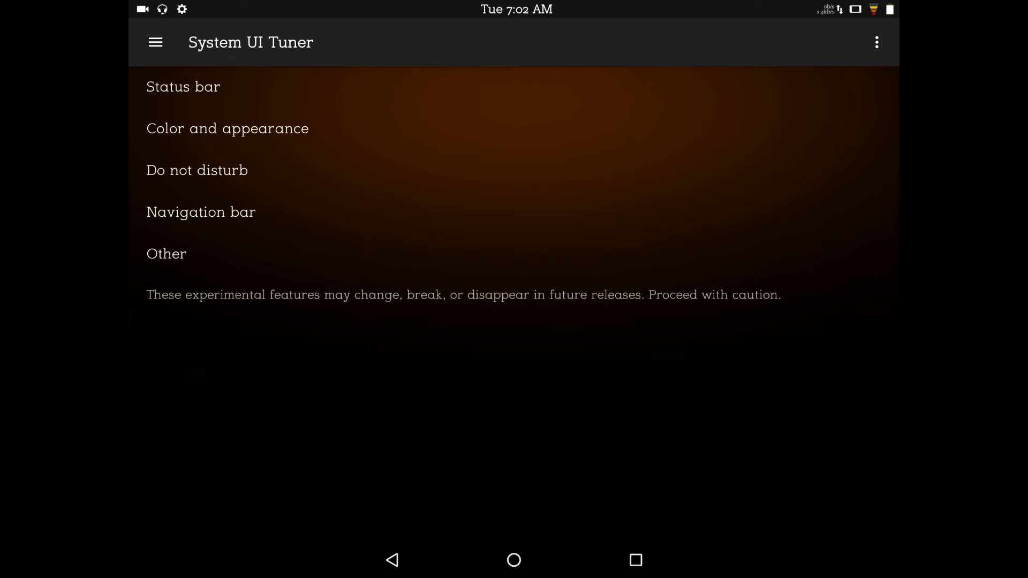
left_click(200, 212)
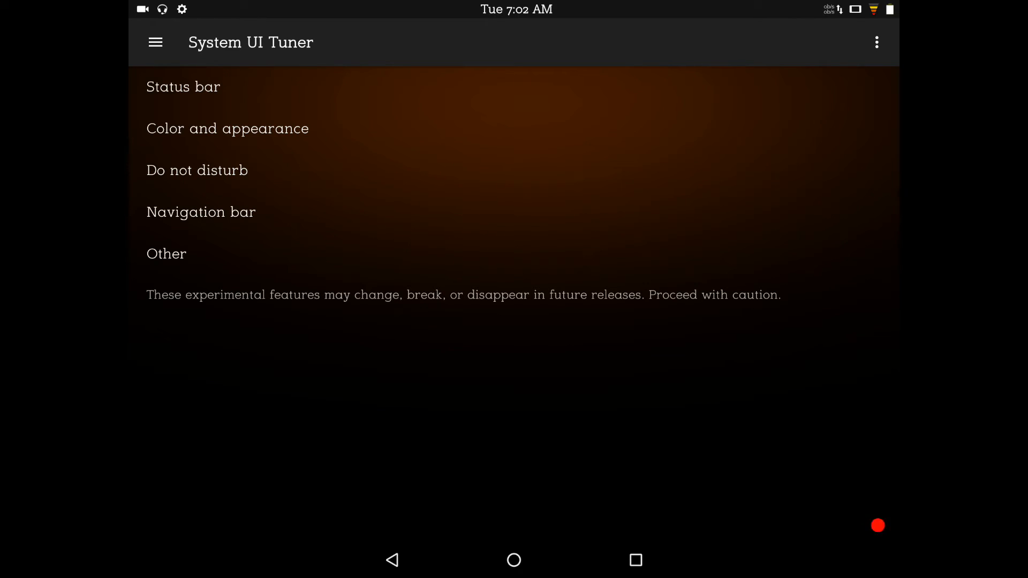
left_click(167, 254)
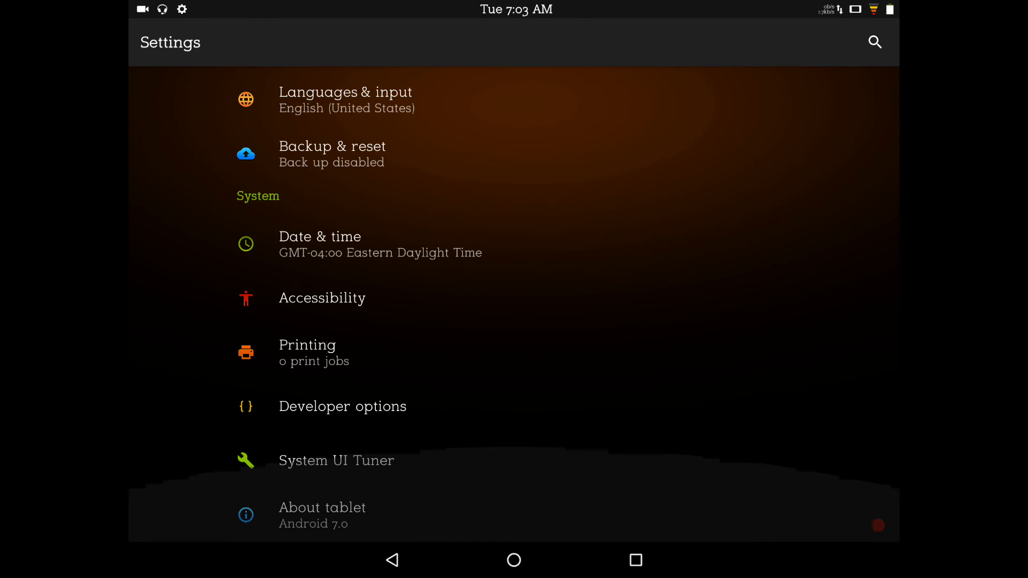
- Go to the home screen and launch Substratum from the app drawer
left_click(513, 560)
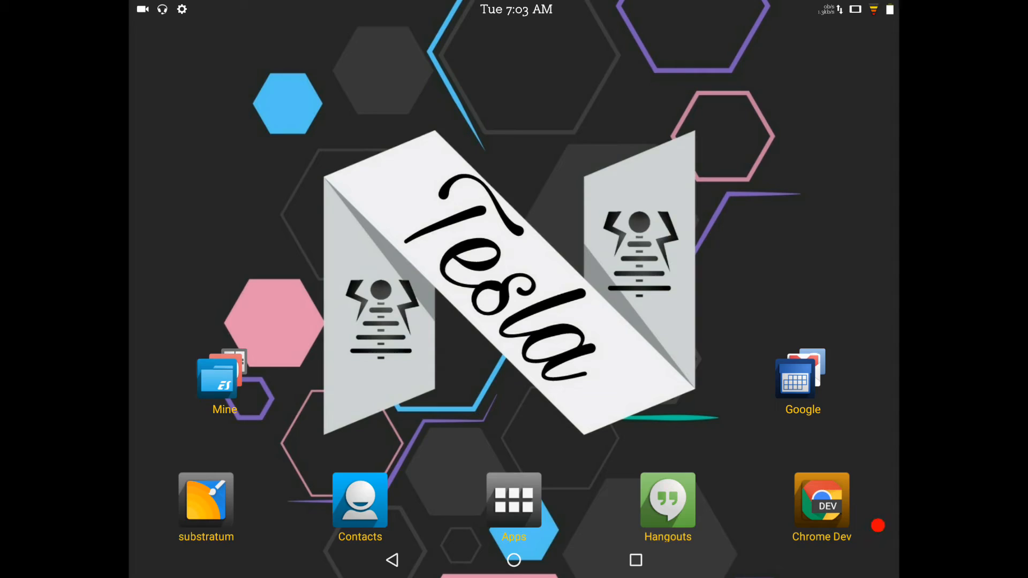
left_click(513, 500)
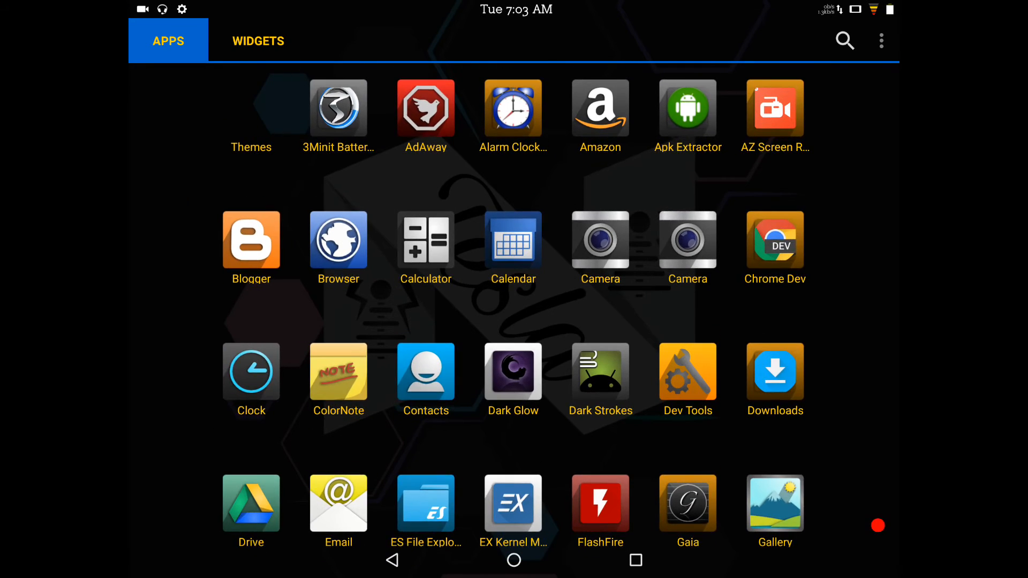
left_click(513, 560)
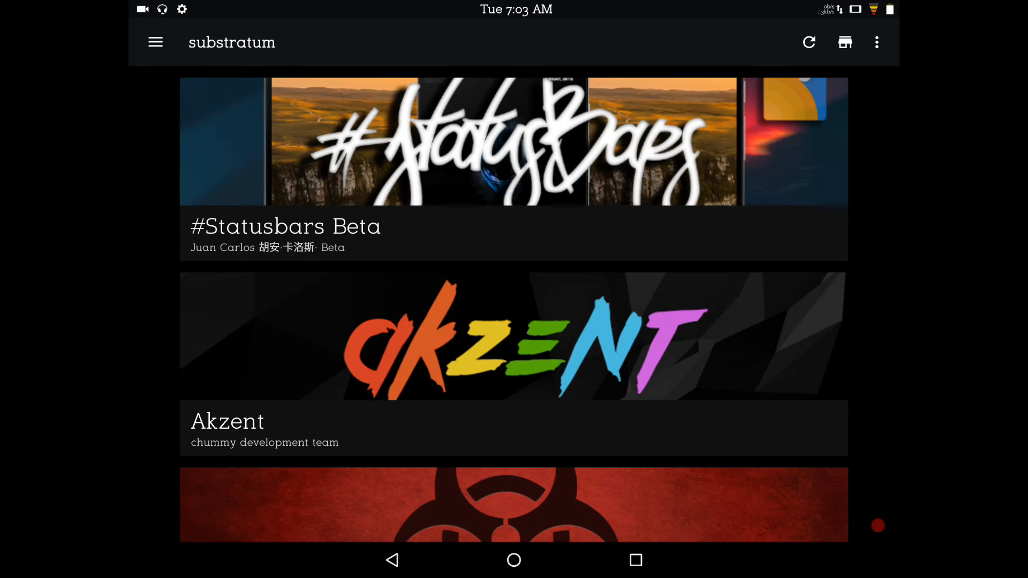
- Select all of the Neon Colors theme's overlays in its Overlay Manager
scroll("down", 3)
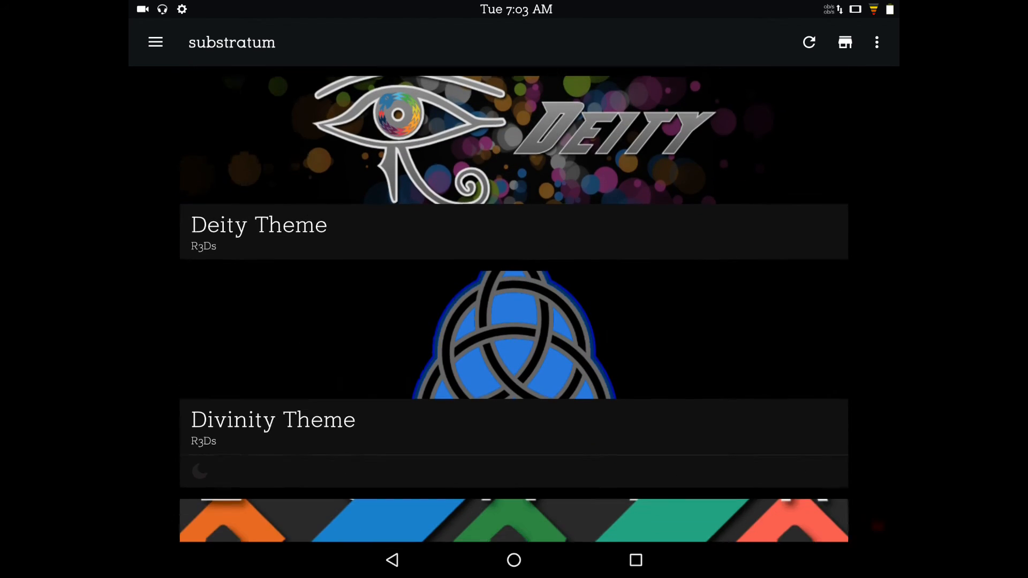
scroll("down", 3)
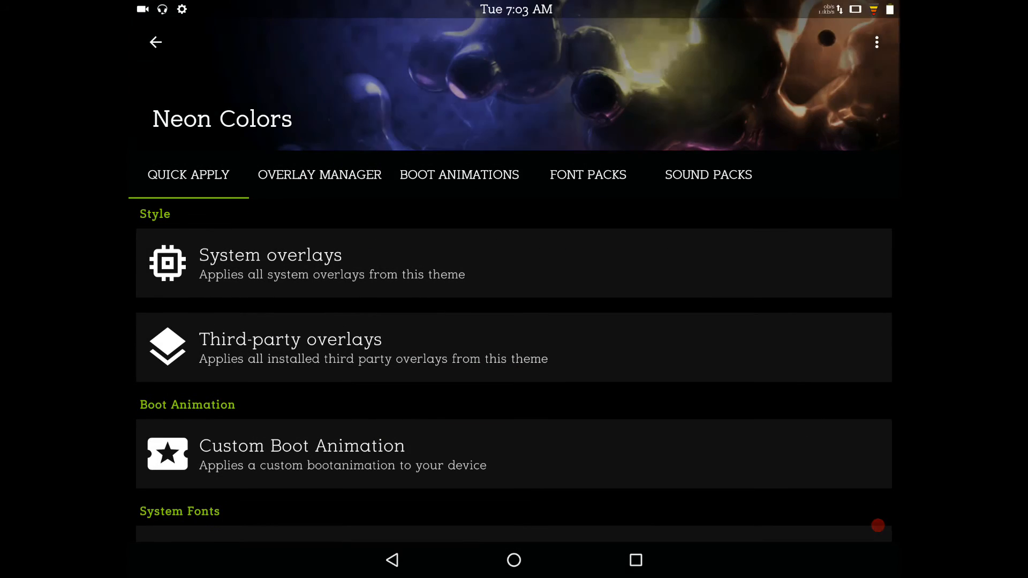
left_click(320, 175)
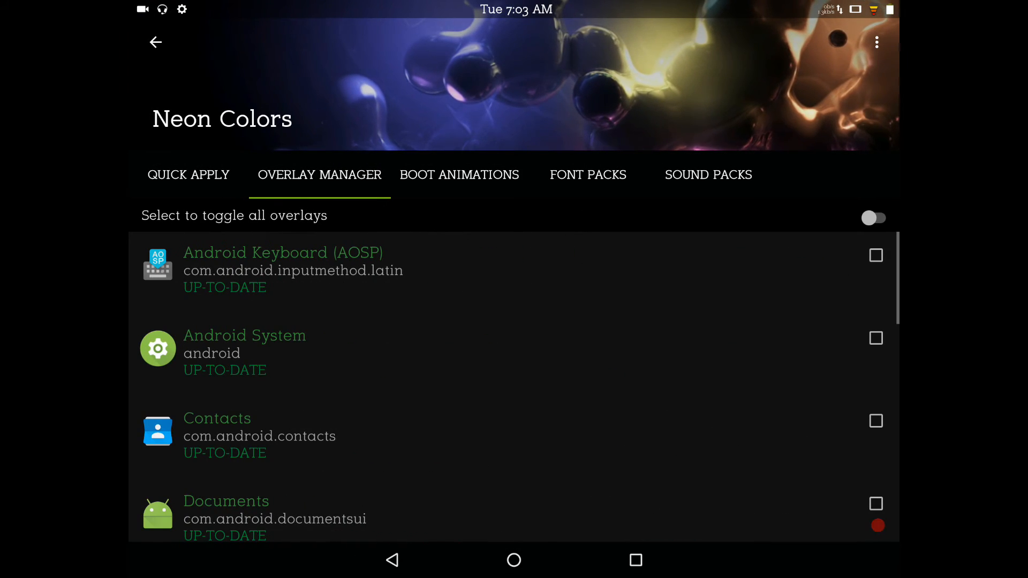
left_click(874, 217)
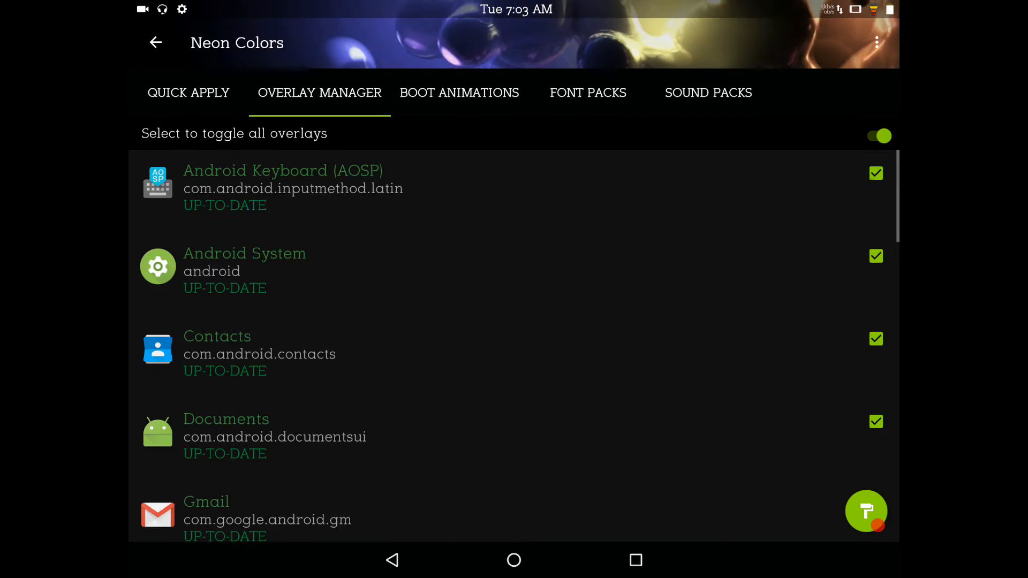
scroll("down", 3)
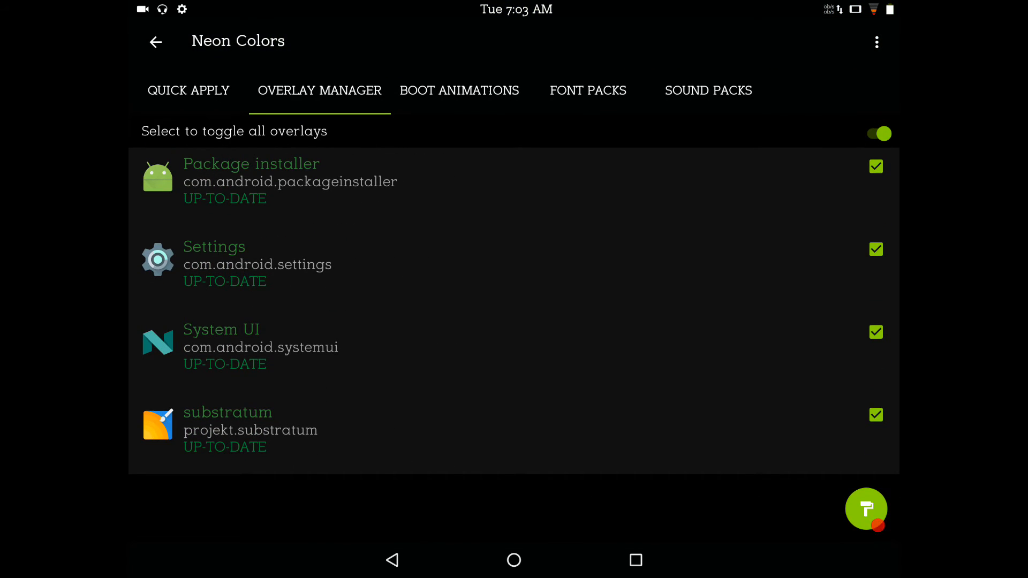
- Disable the installed Neon Colors overlays, confirm it, and return to the theme list
left_click(878, 41)
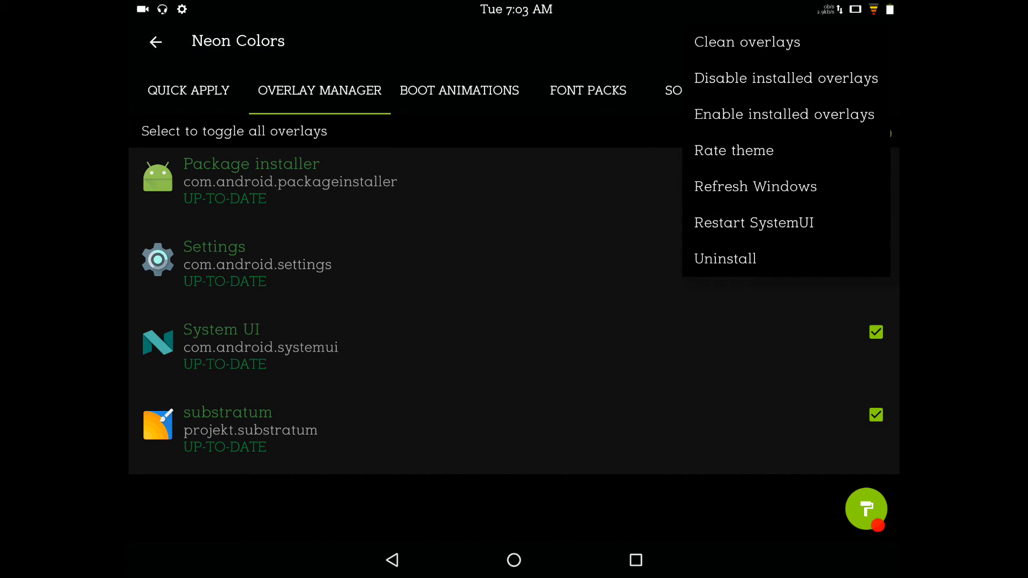
left_click(786, 78)
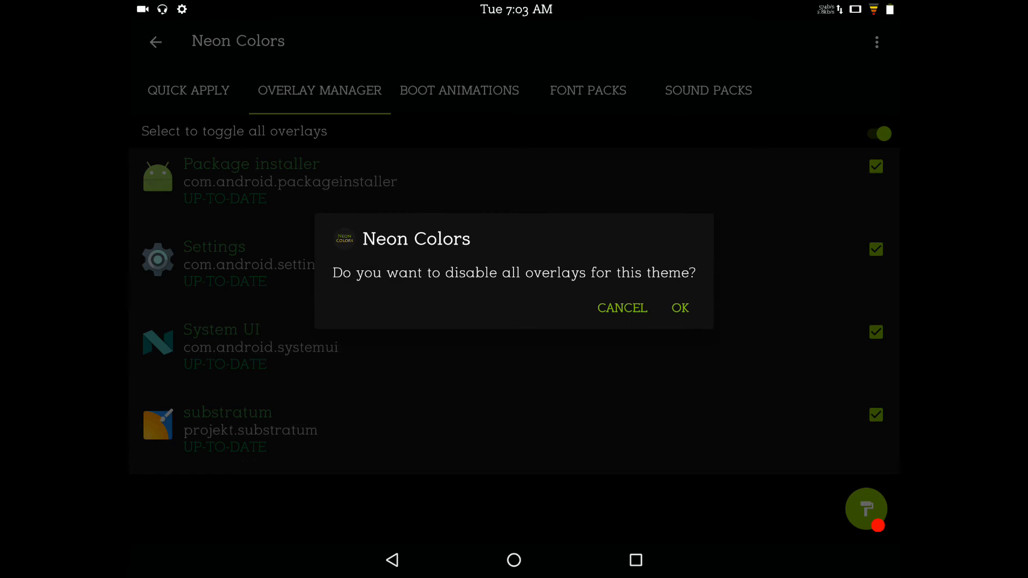
left_click(680, 309)
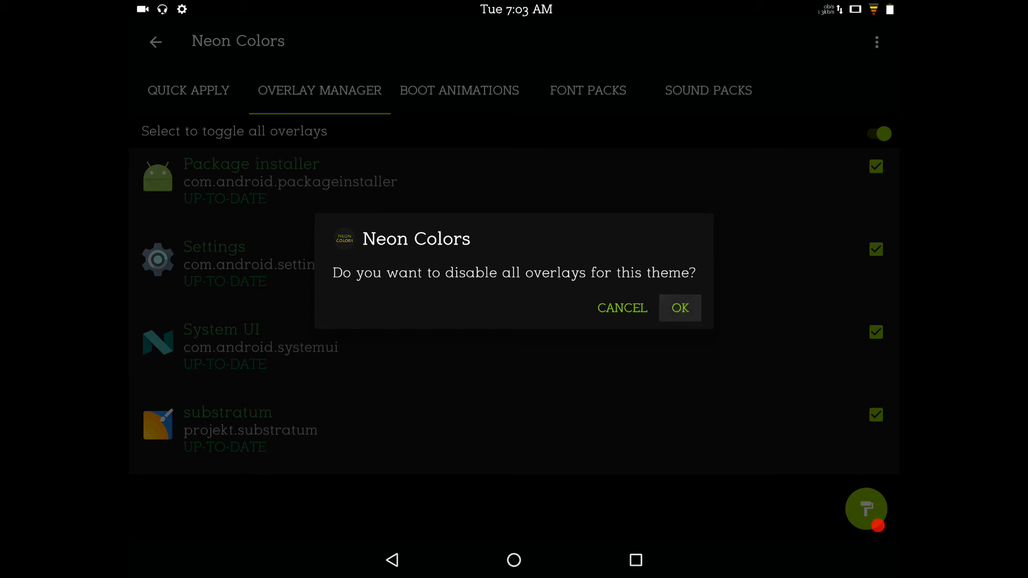
left_click(680, 309)
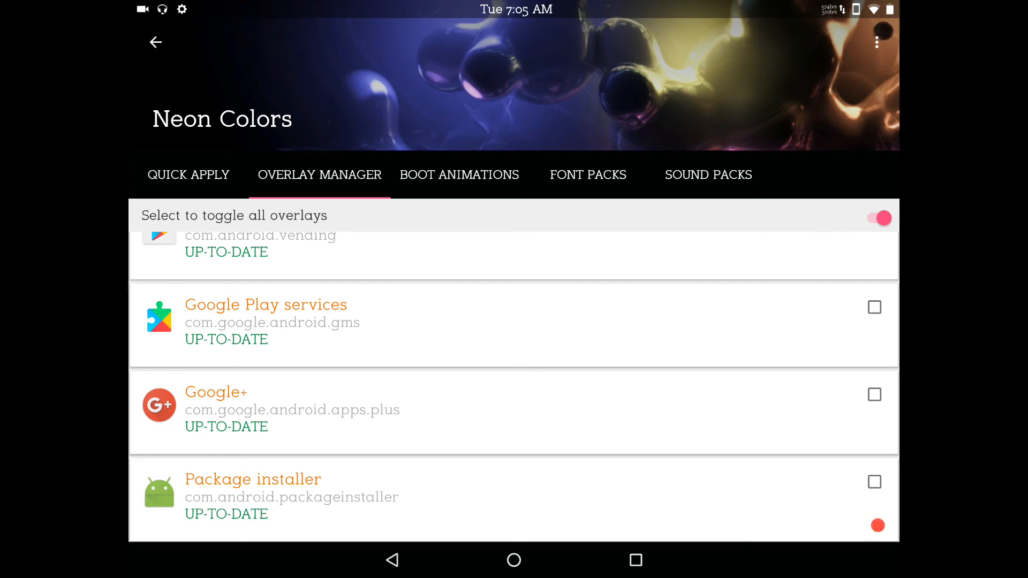
left_click(877, 42)
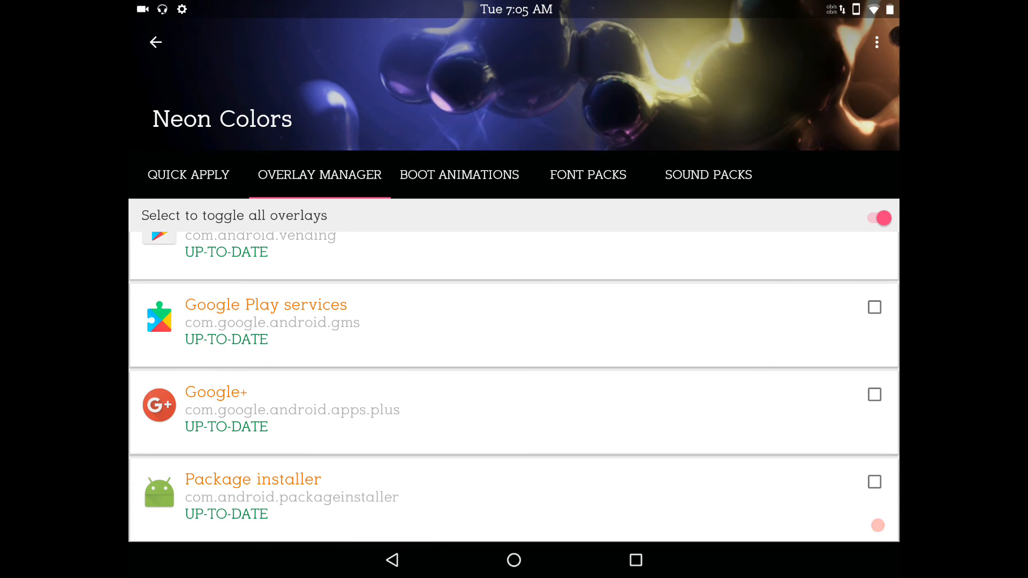
left_click(155, 42)
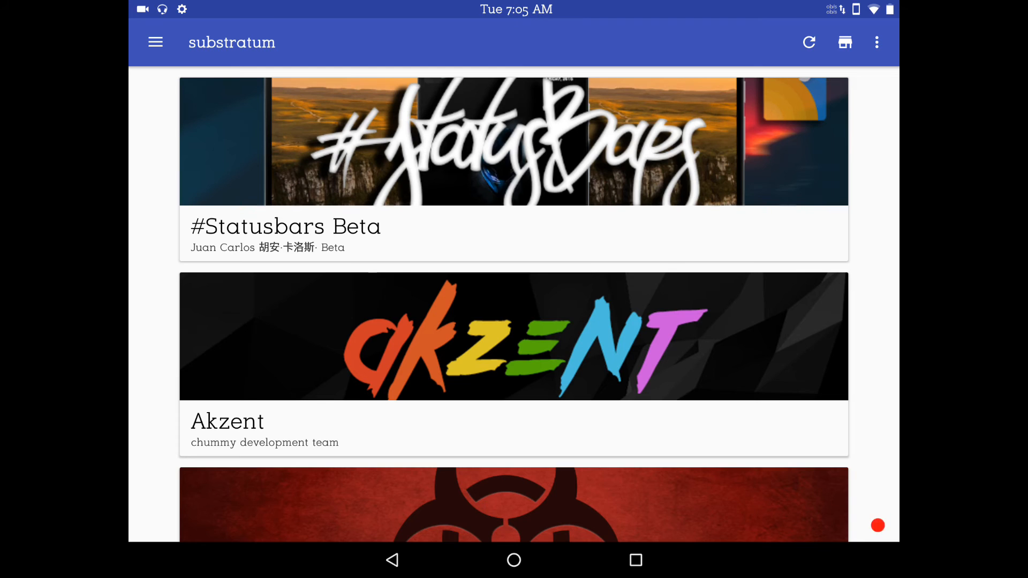
- Locate the Biohazard theme and go to its Overlay Manager list
scroll("down", 3)
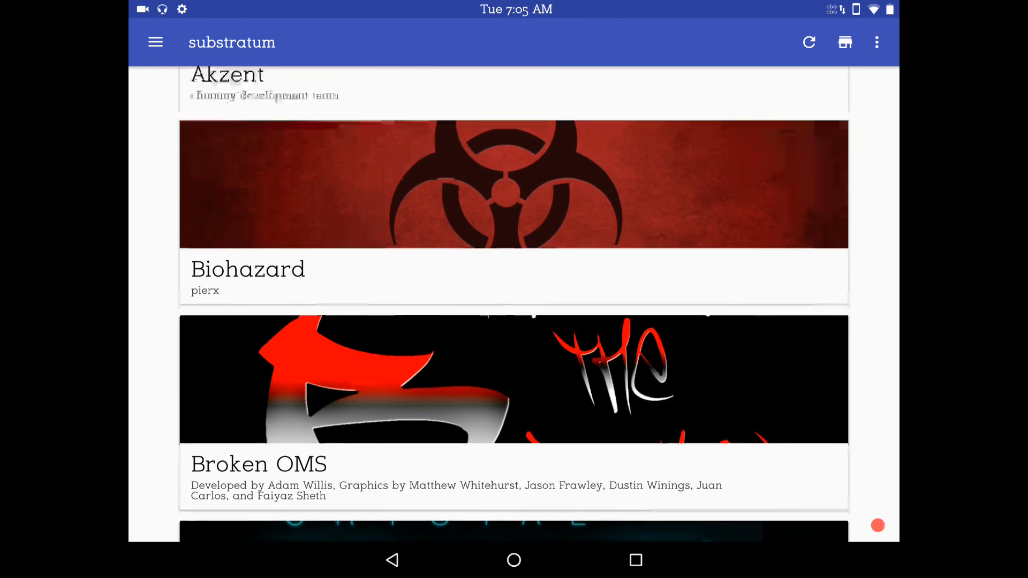
scroll("down", 3)
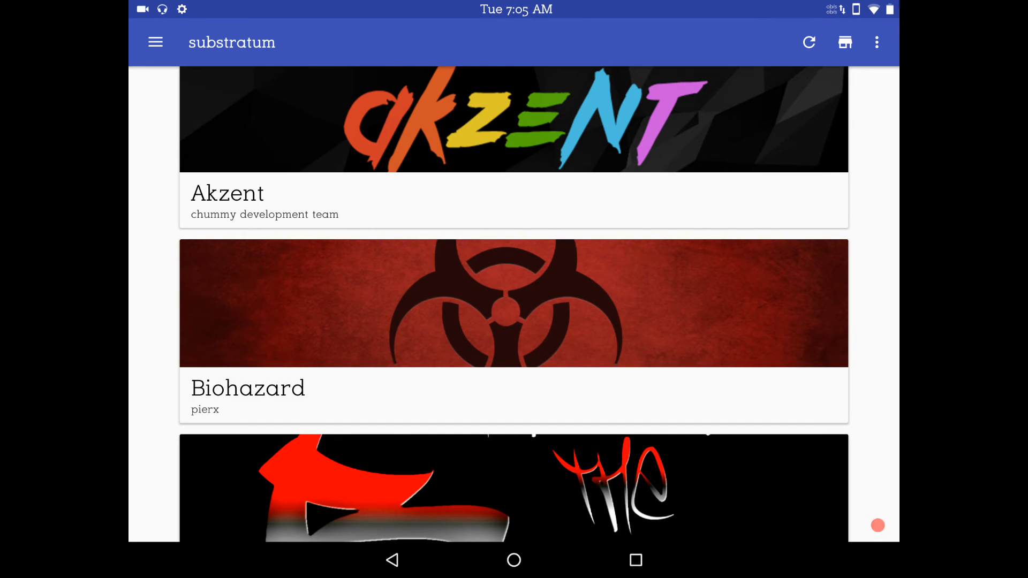
left_click(513, 303)
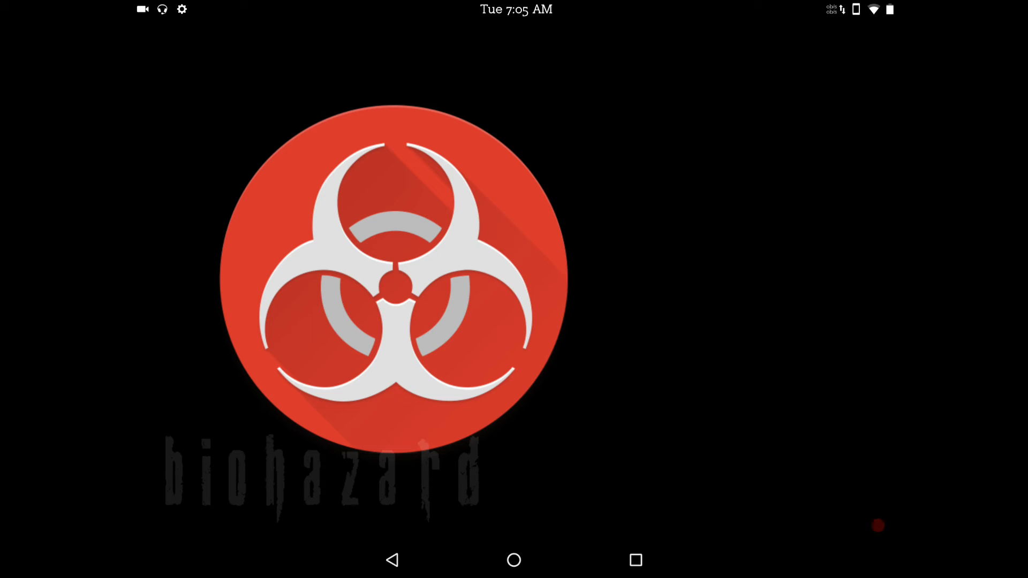
left_click(392, 276)
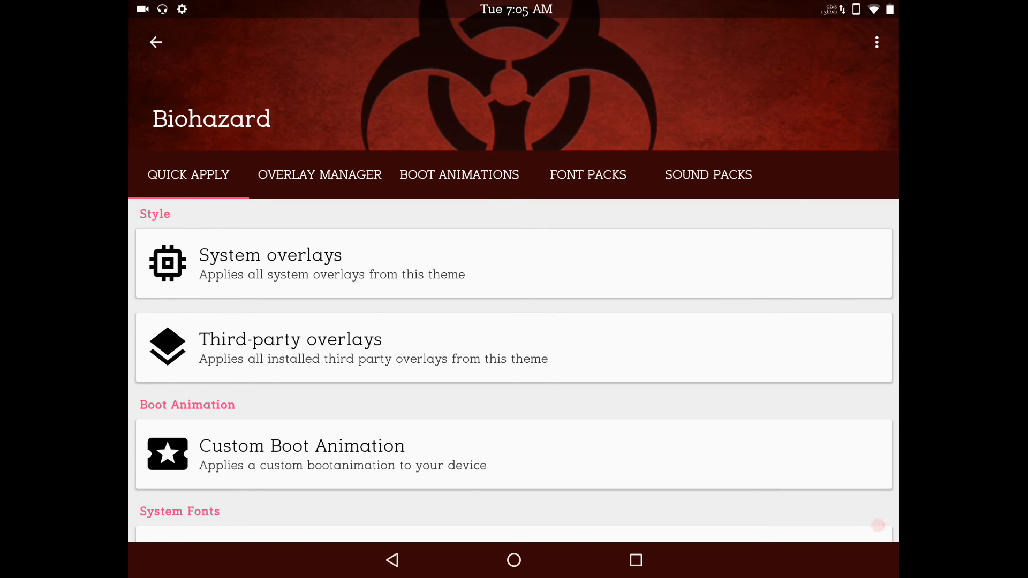
left_click(320, 174)
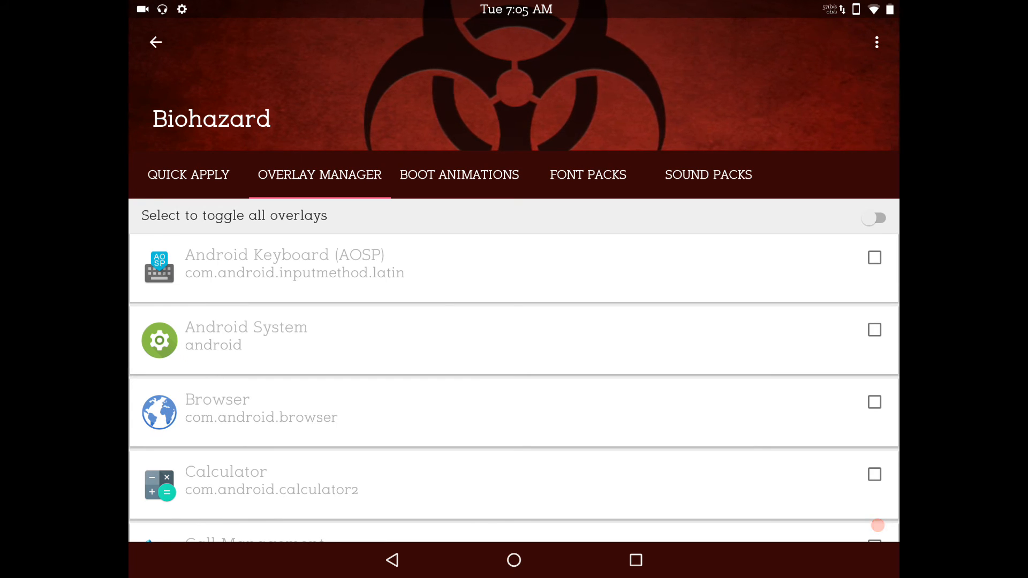
- Select all Biohazard overlays and run Build & Enable on them
left_click(875, 218)
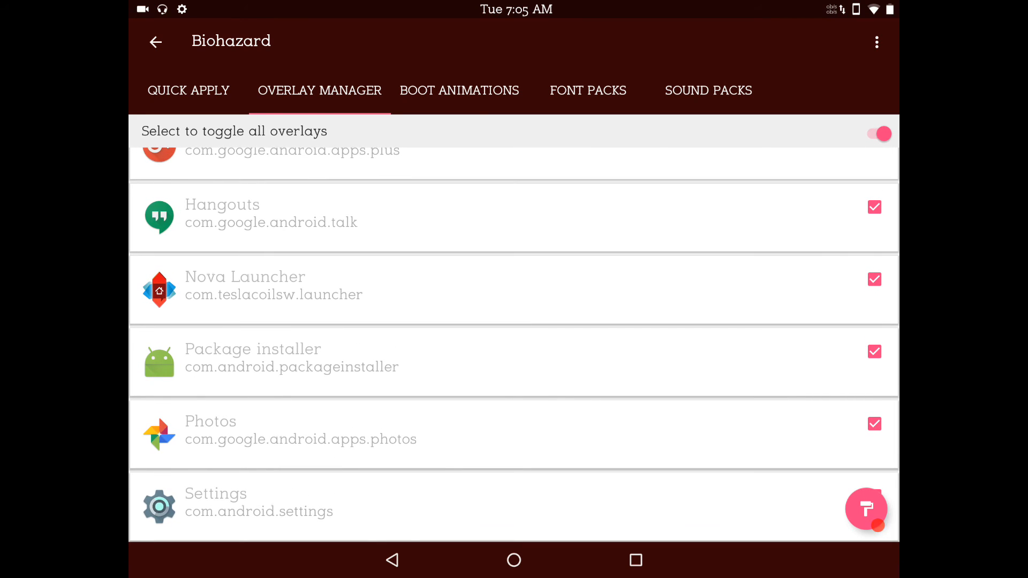
left_click(875, 279)
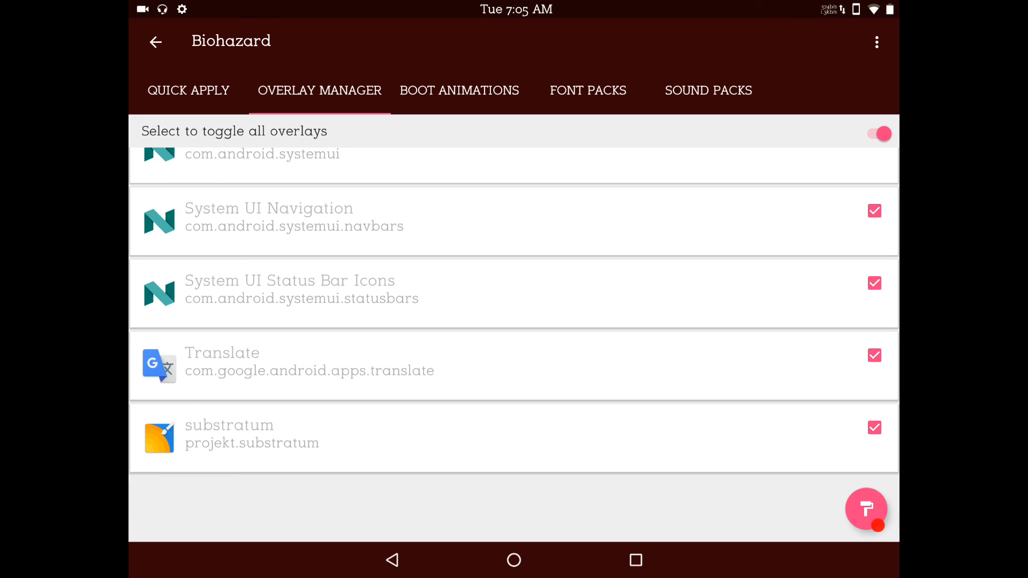
left_click(866, 509)
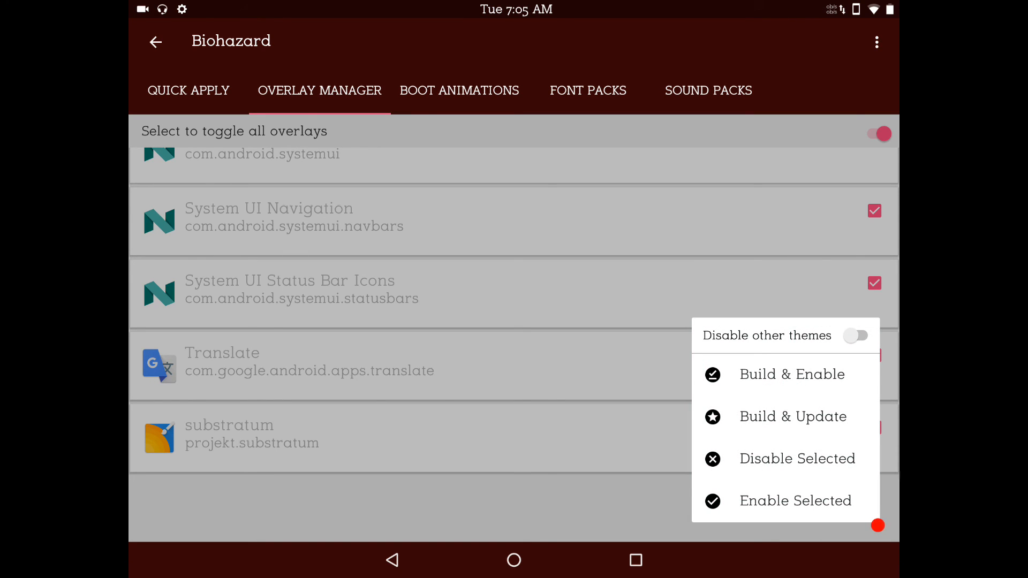
left_click(792, 374)
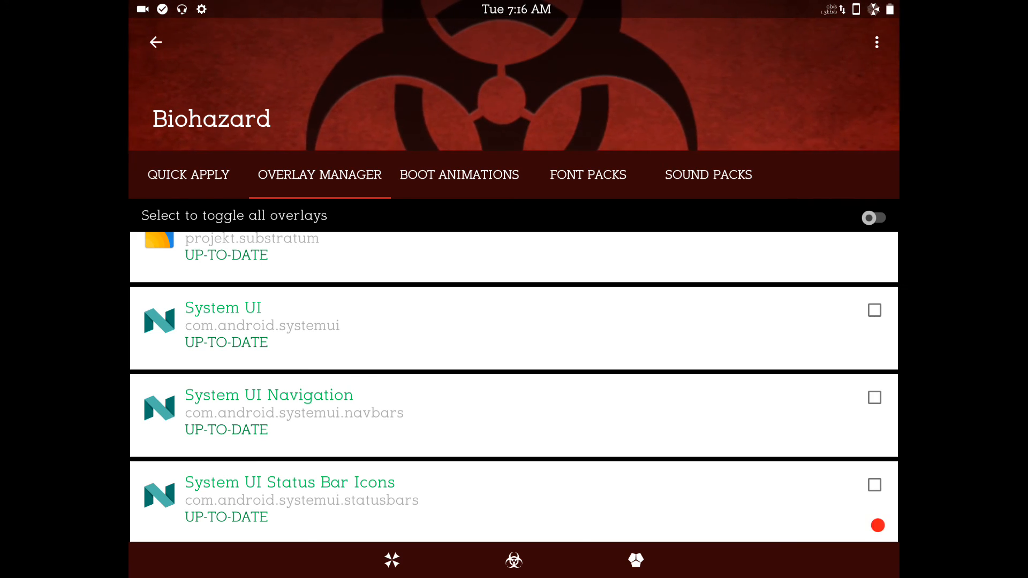
- Review the built Biohazard overlay list and return to the now dark-themed theme list
scroll("down", 3)
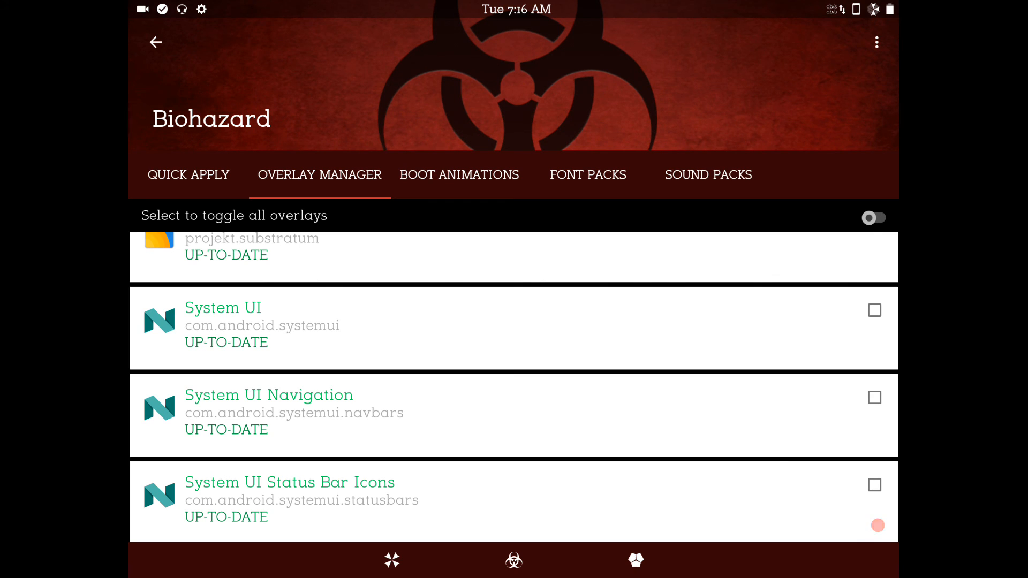
left_click(154, 42)
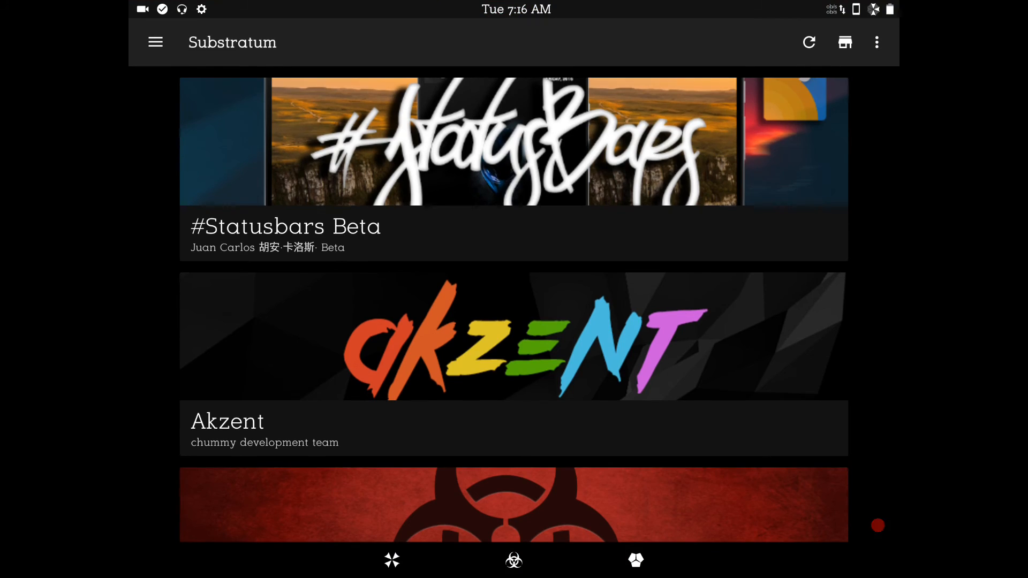